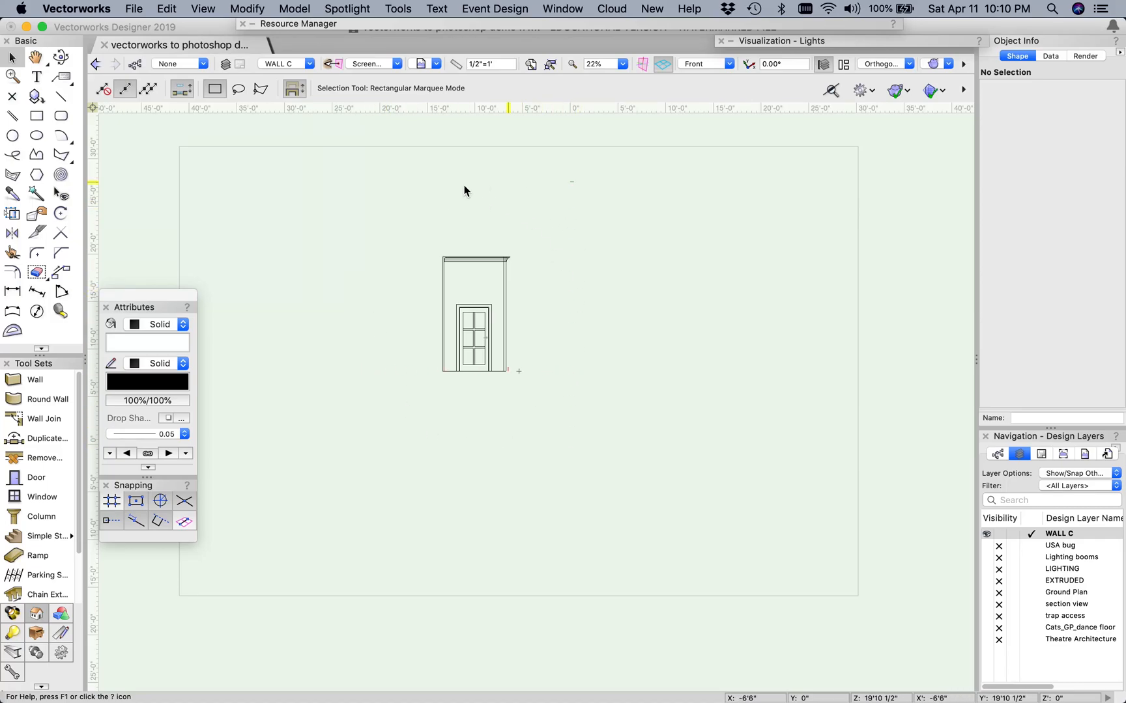
pyautogui.moveTo(553, 351)
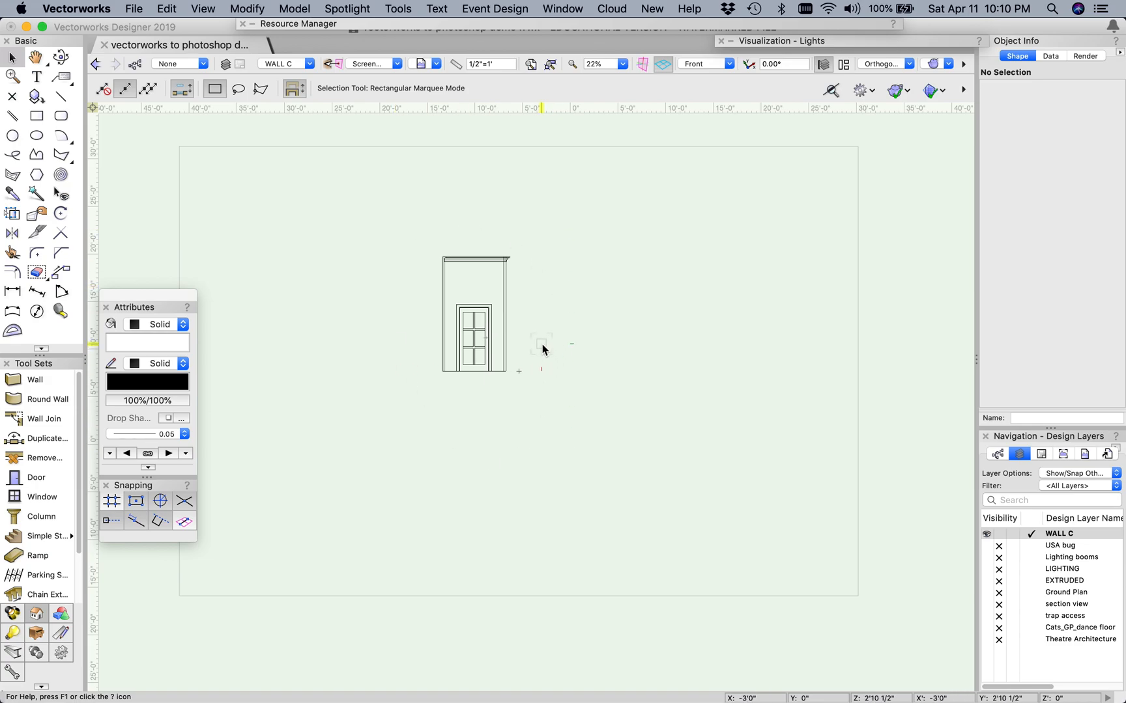
# - Show the layer list from the View bar's active layer dropdown
pyautogui.click(474, 258)
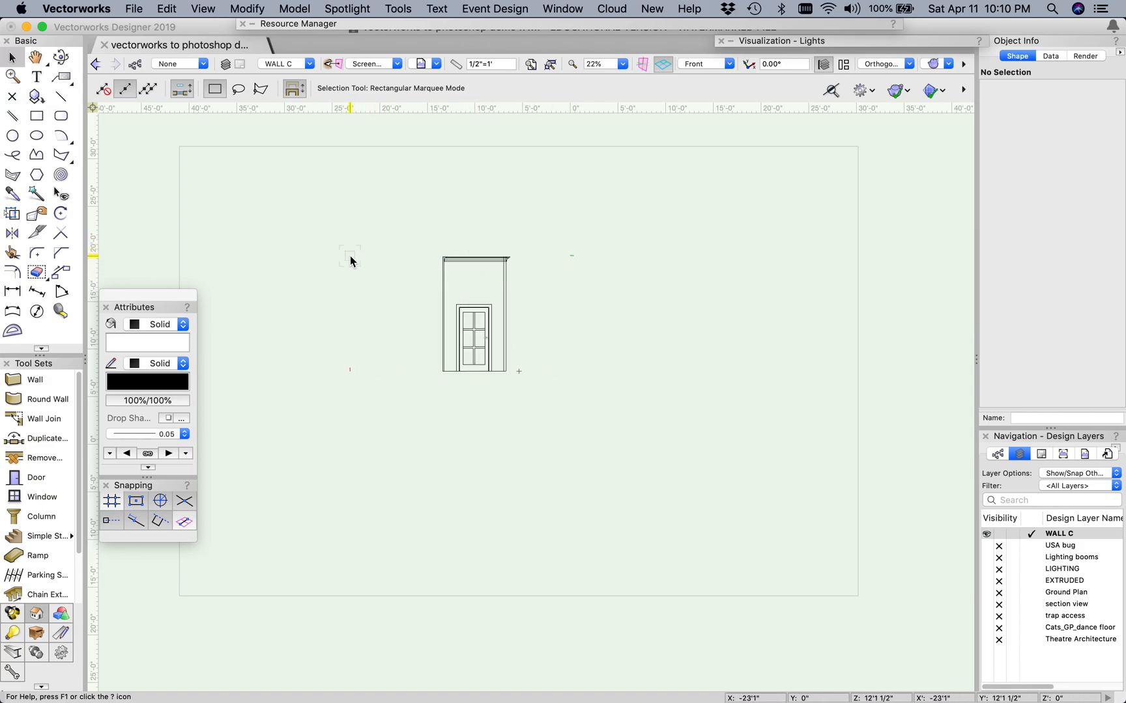
pyautogui.click(309, 64)
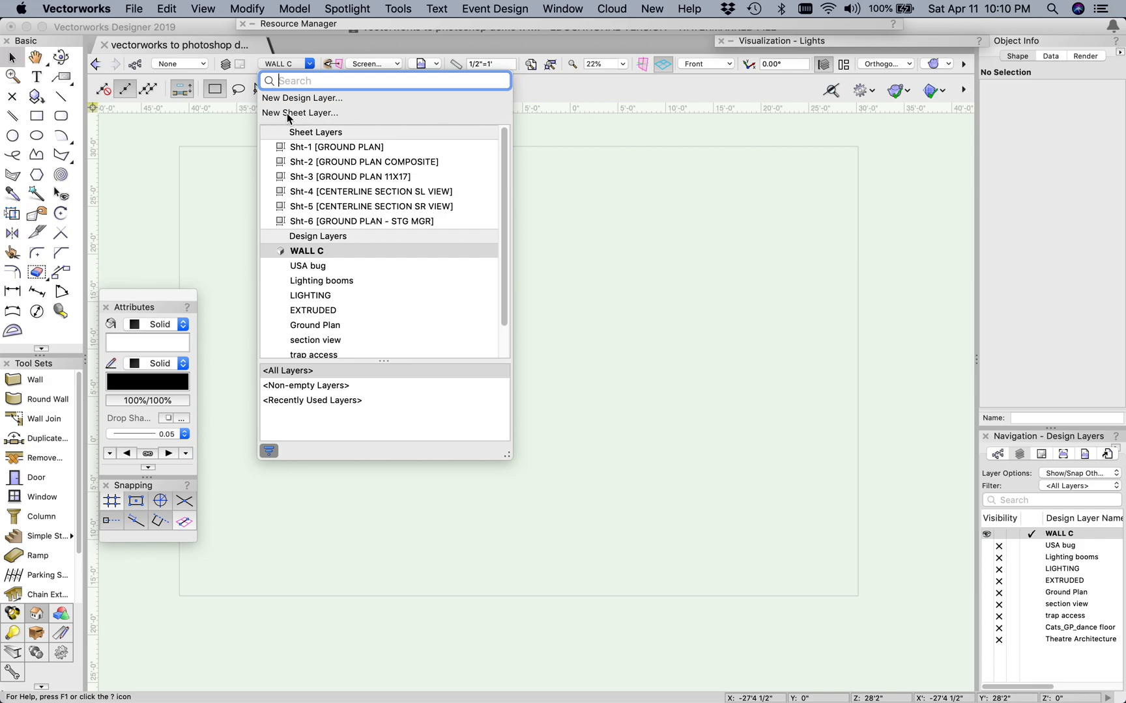
# - Create a new sheet layer Sht-7 with the sheet title 'Elevation Wall c'
pyautogui.click(299, 114)
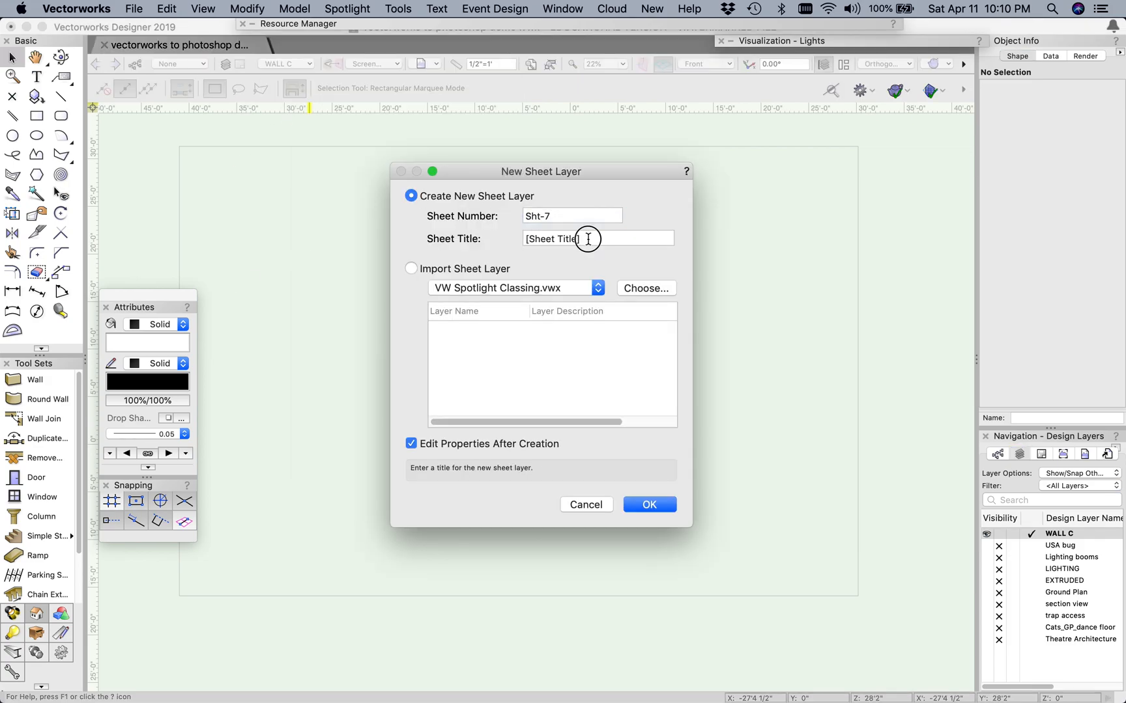
pyautogui.click(597, 239)
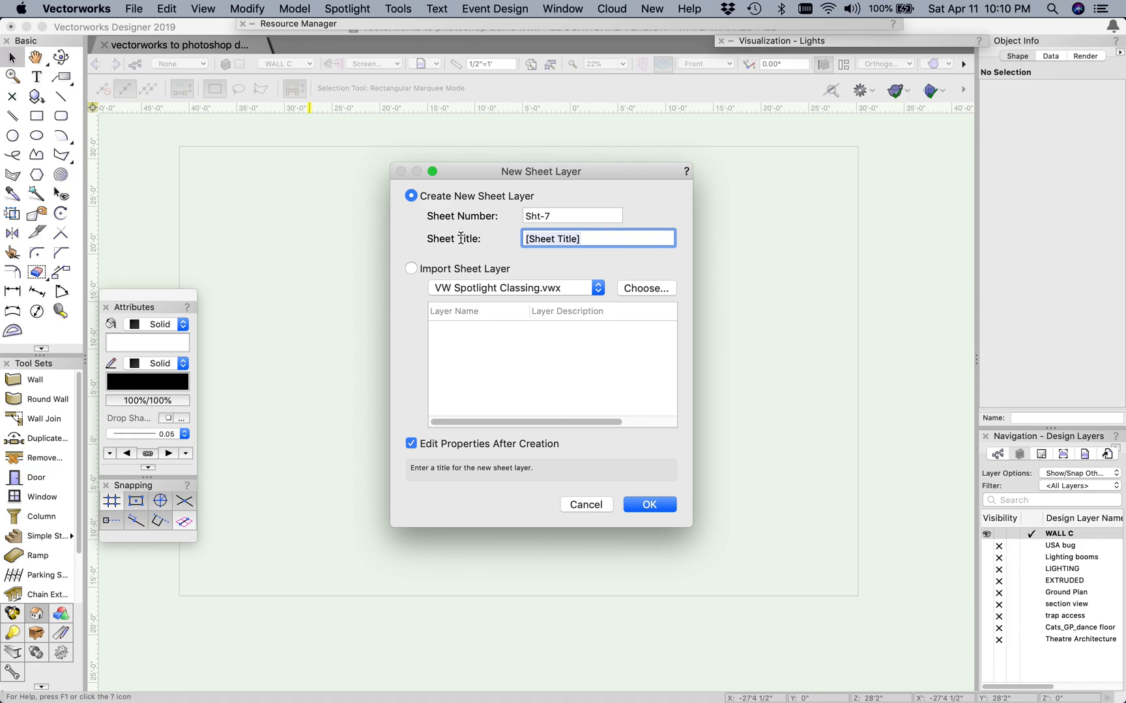
pyautogui.write('Elevation Wall')
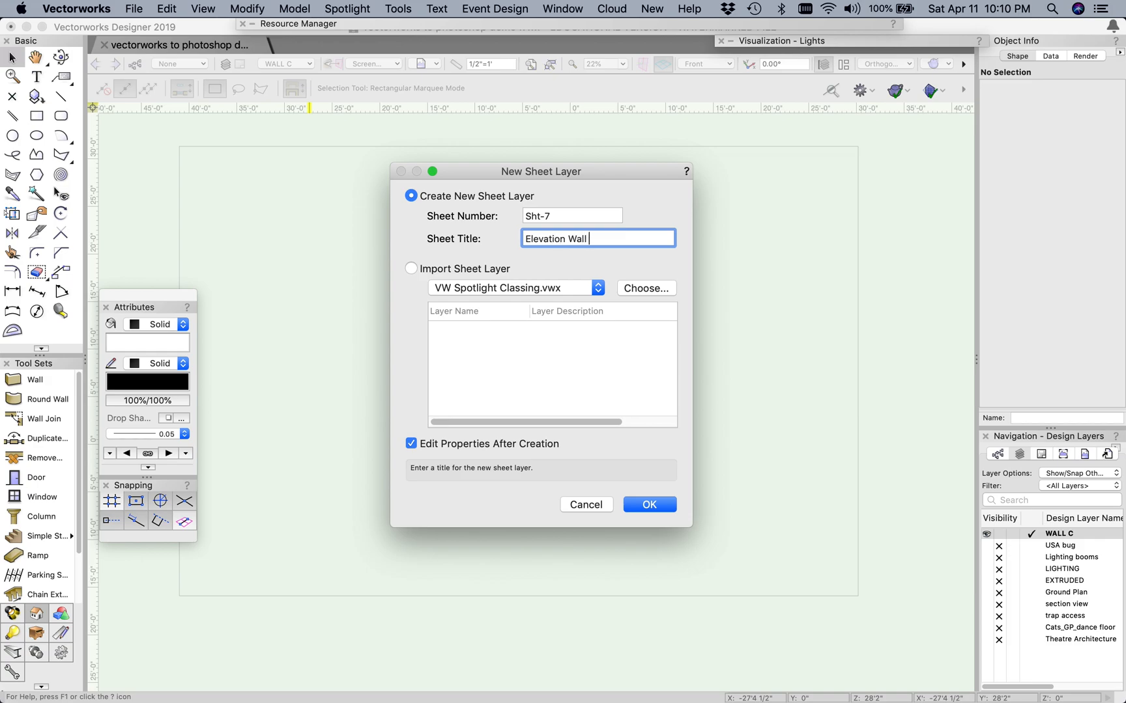
pyautogui.write('c')
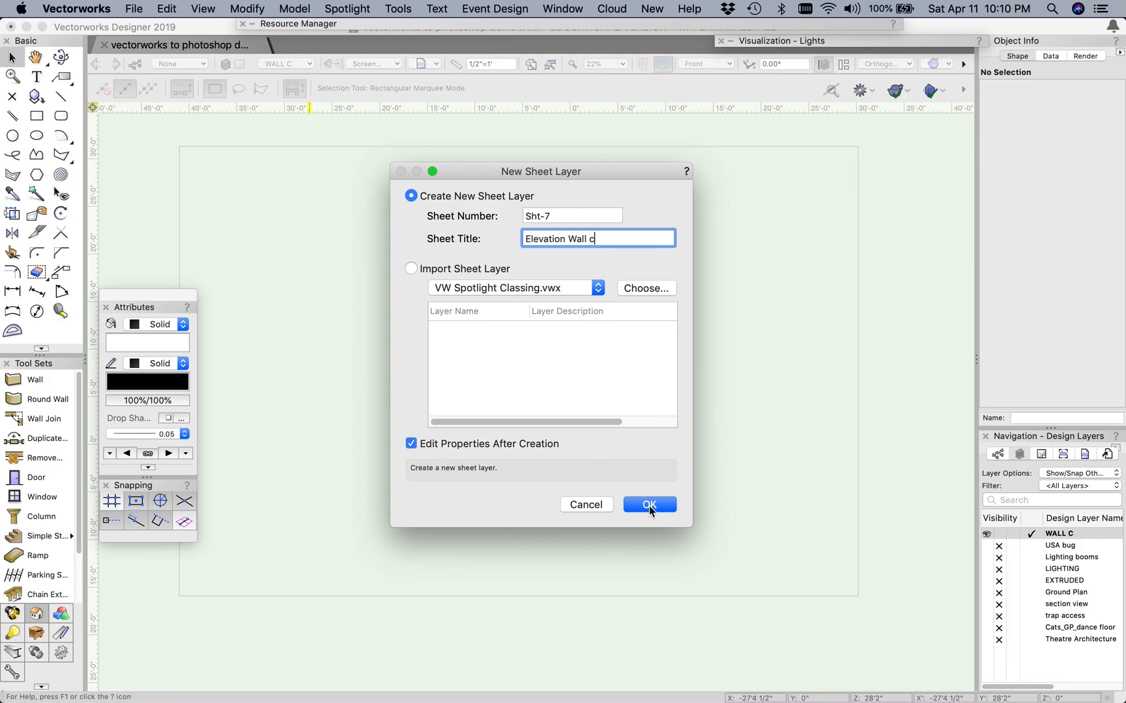
pyautogui.click(647, 504)
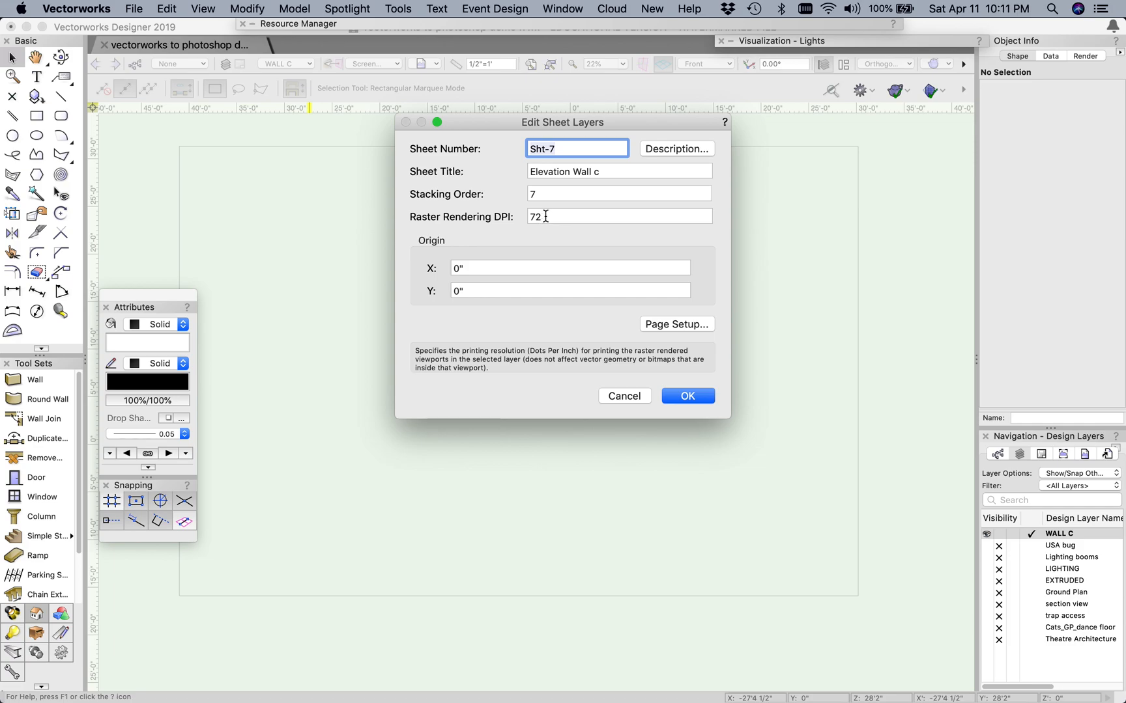
# - Change the sheet layer's raster rendering DPI from 72 to 300 and accept
pyautogui.click(618, 216)
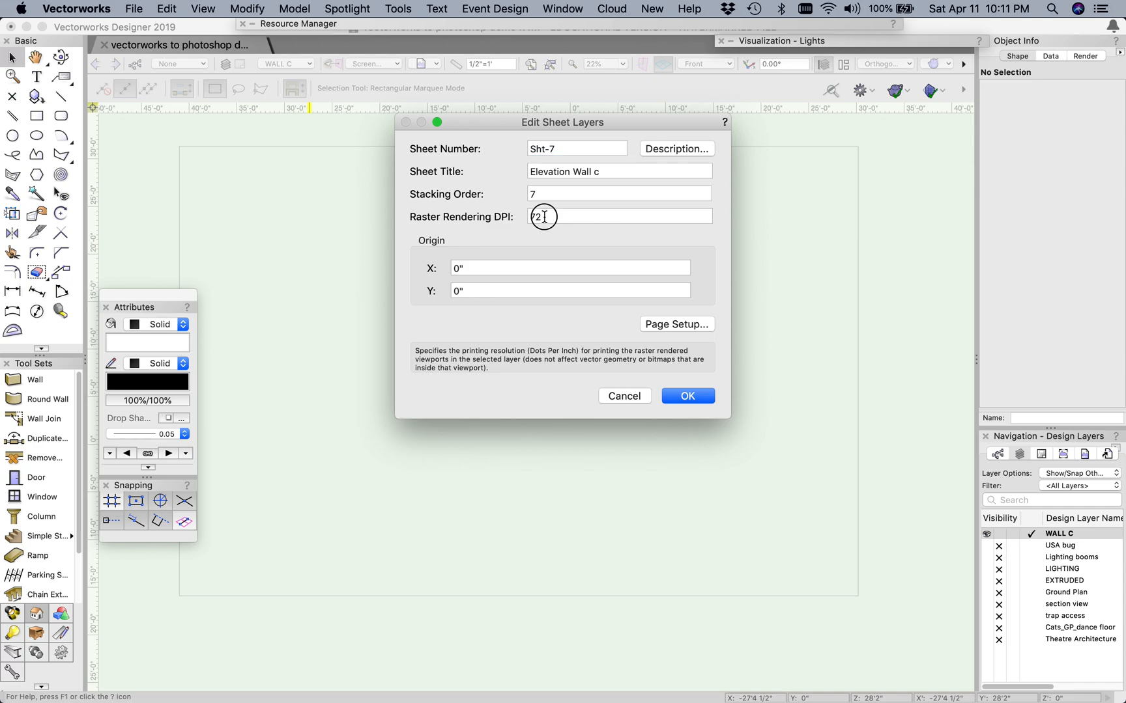
pyautogui.click(618, 217)
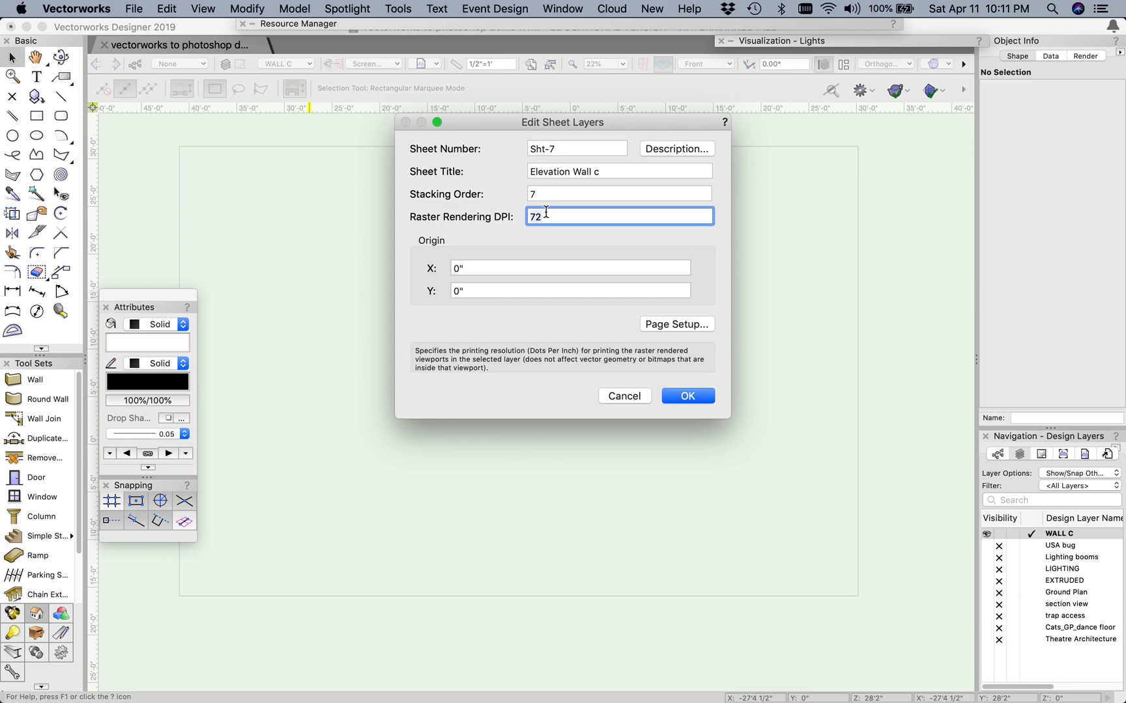
pyautogui.write('300')
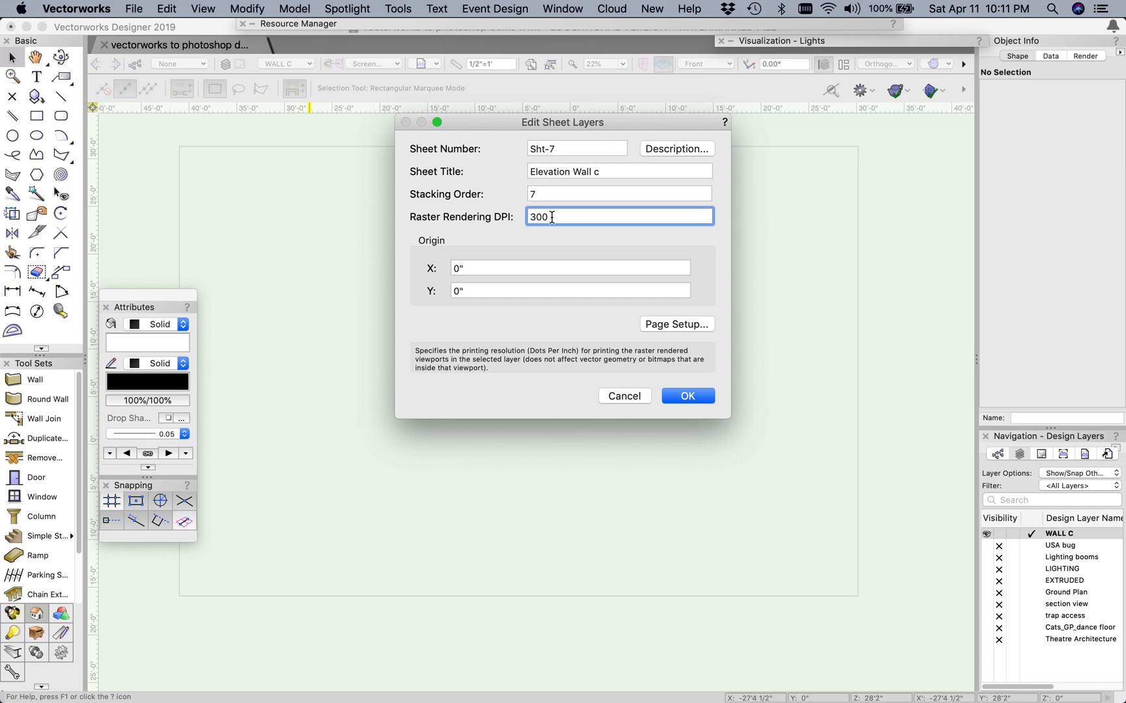
pyautogui.moveTo(676, 324)
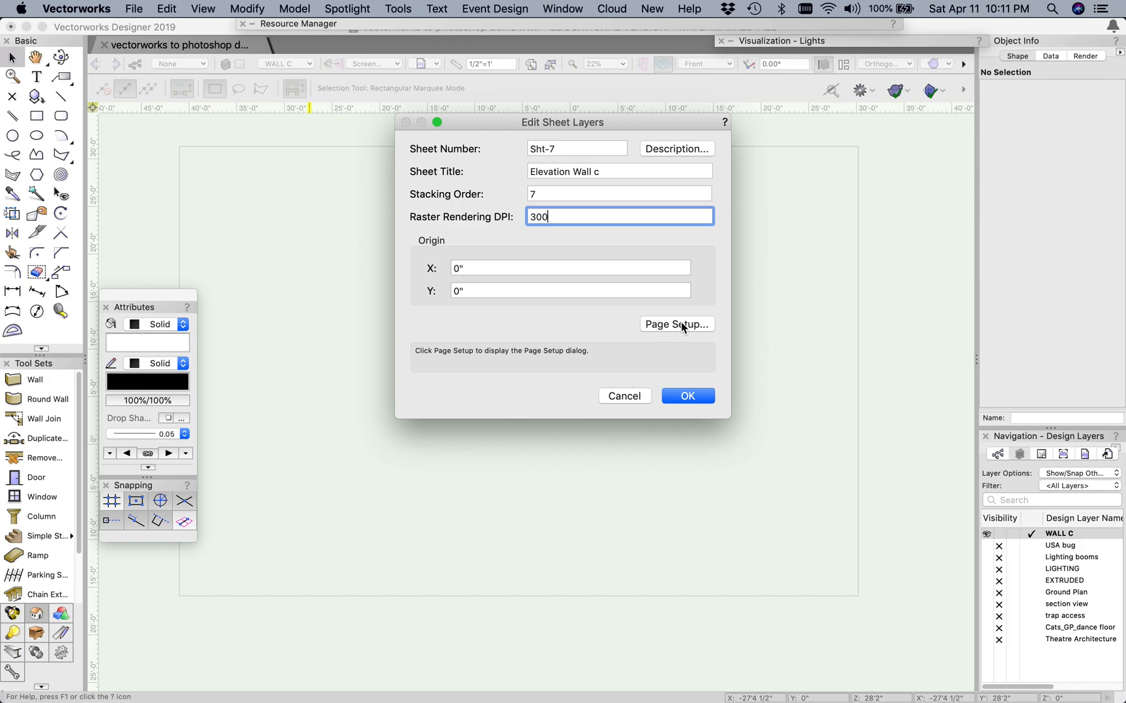
pyautogui.moveTo(656, 324)
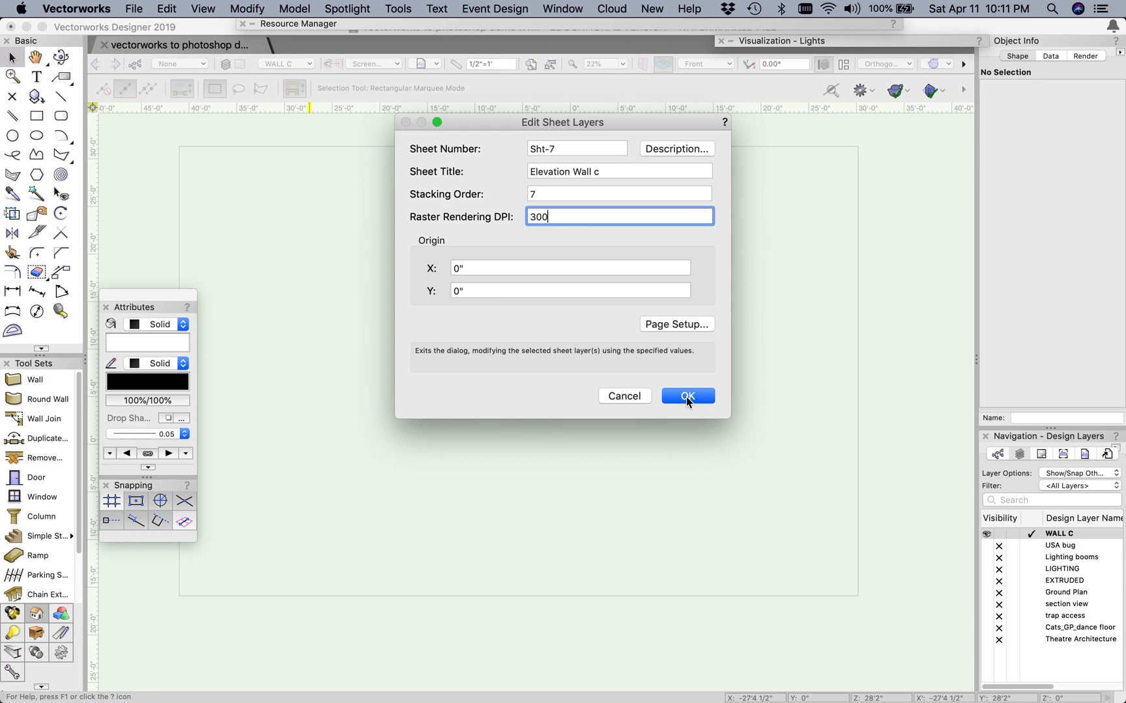
pyautogui.click(685, 396)
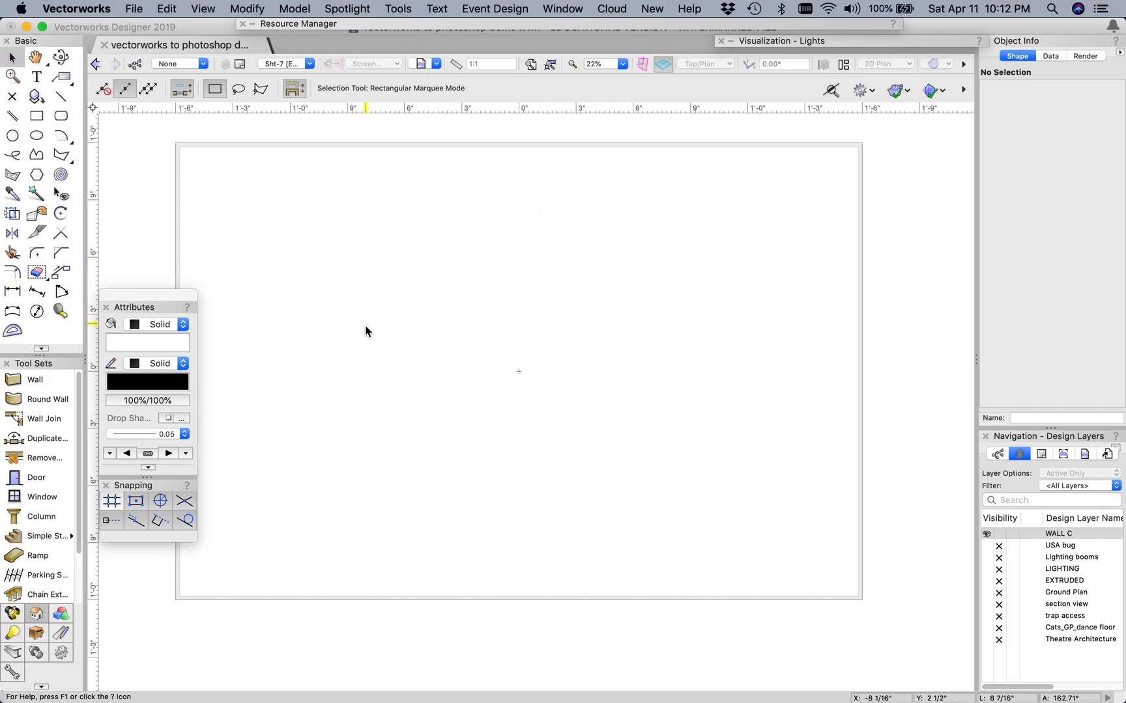
pyautogui.moveTo(367, 331)
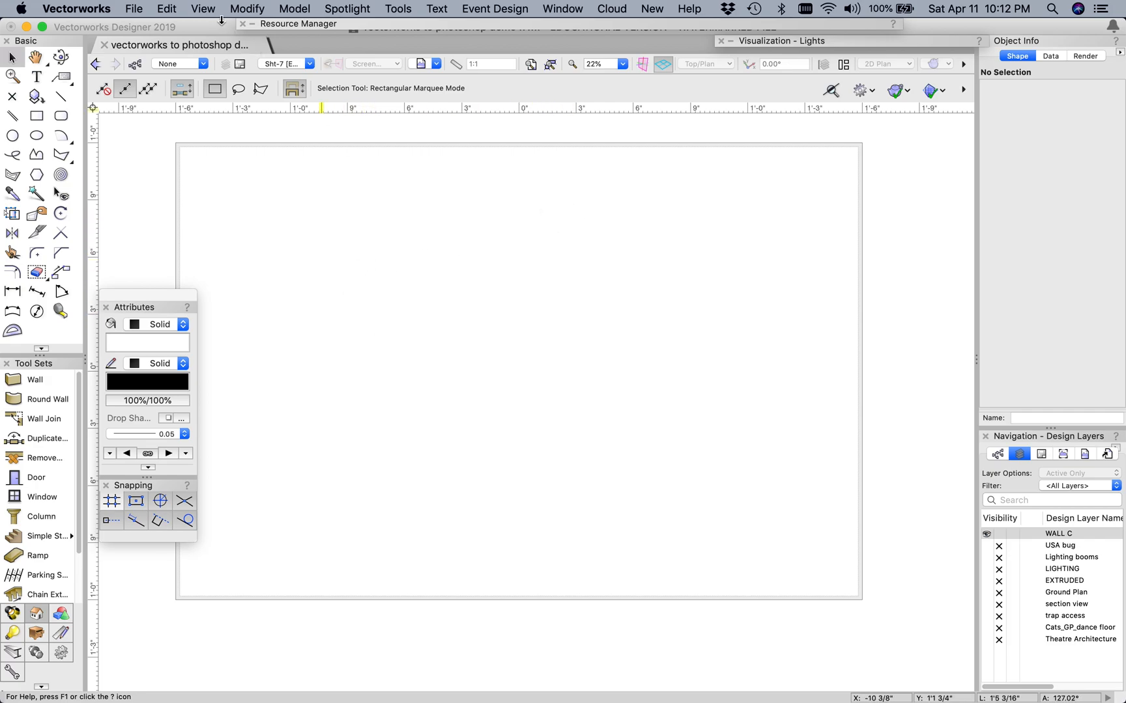
# - Begin a new viewport with drawing title 'WALL C' and an automatic drawing label
pyautogui.click(203, 9)
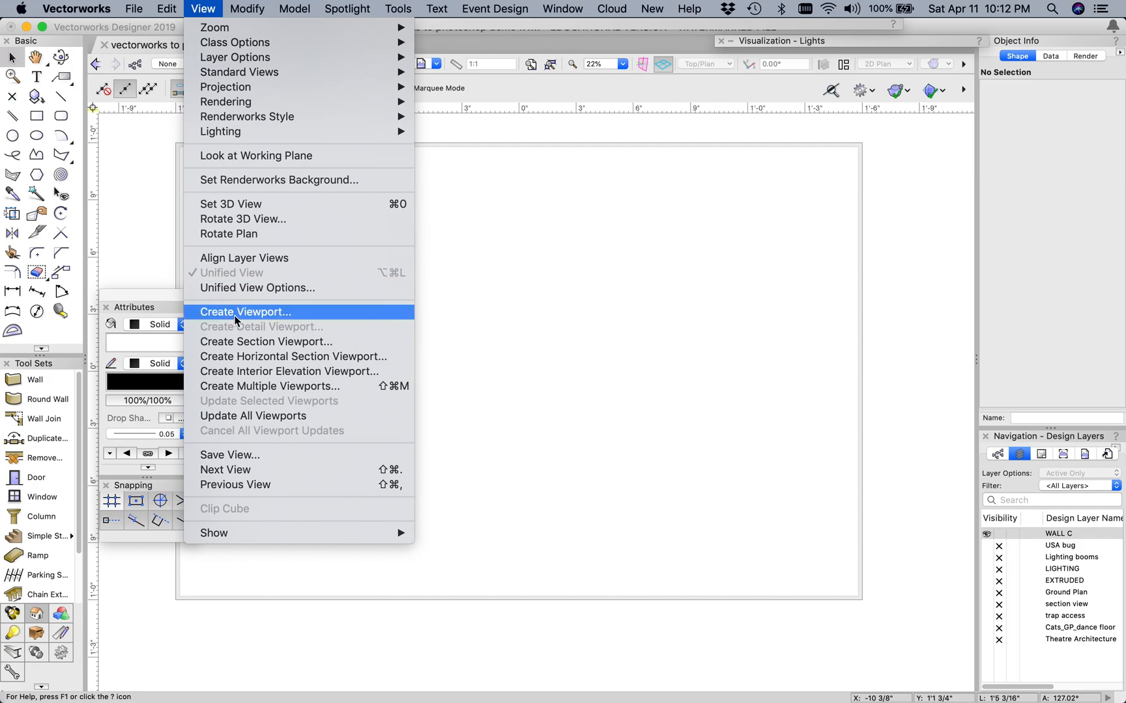
pyautogui.click(245, 312)
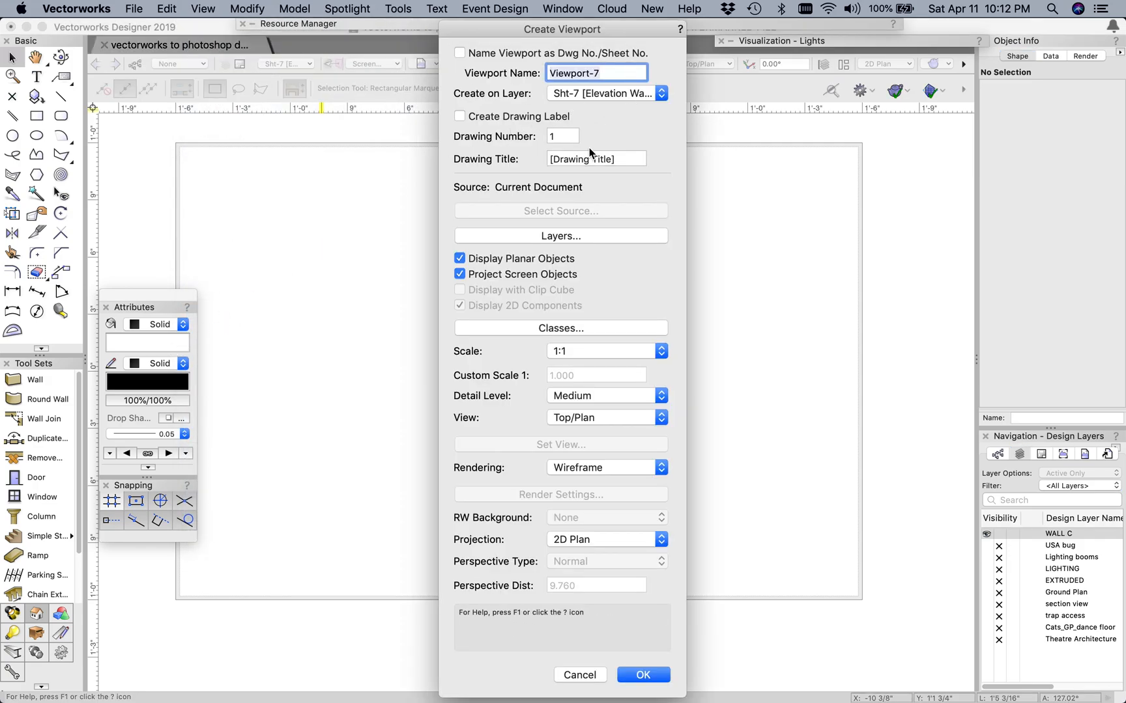
pyautogui.click(596, 159)
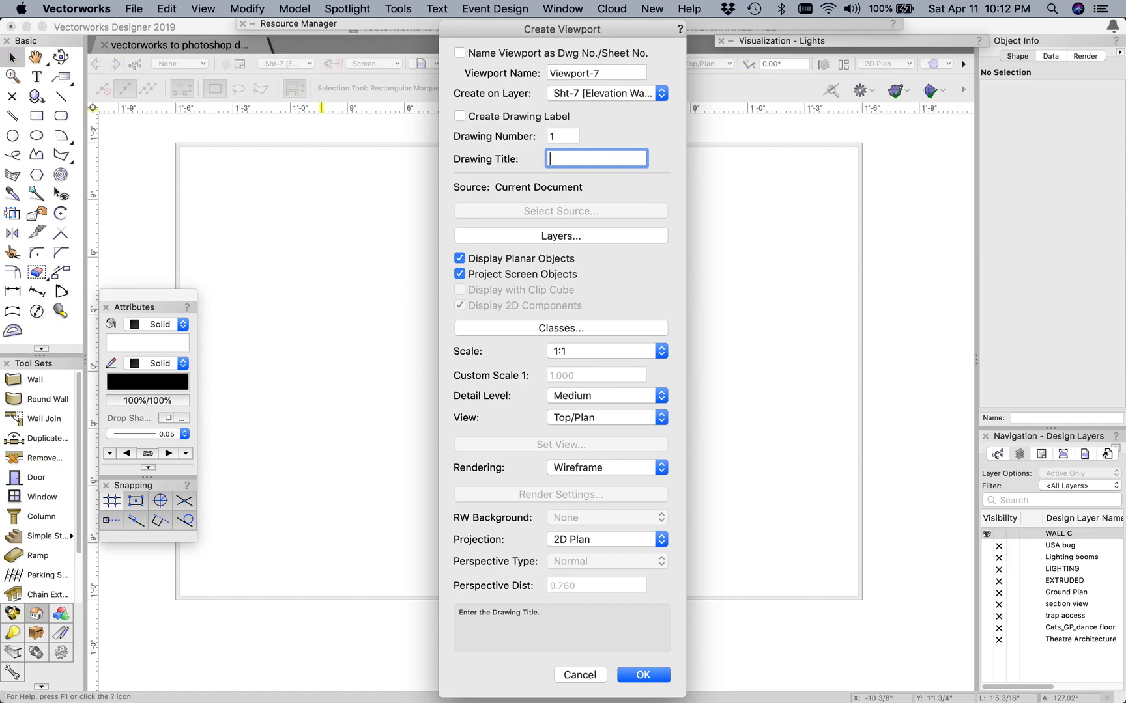
pyautogui.write('WALL')
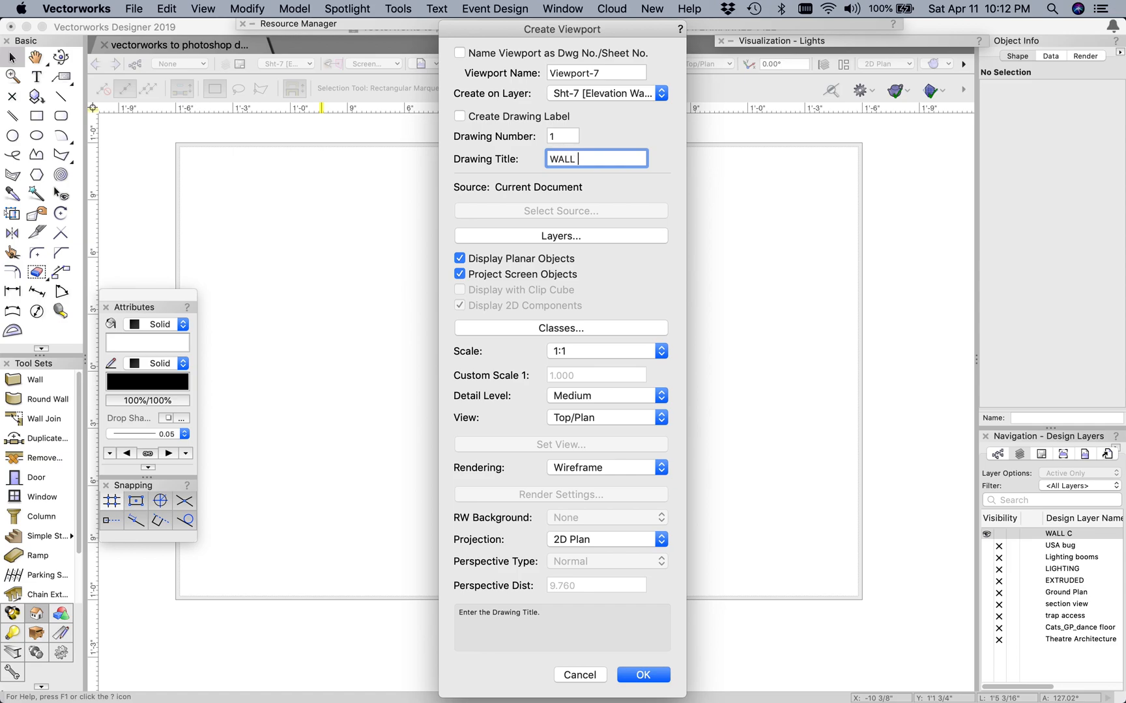
pyautogui.write('C')
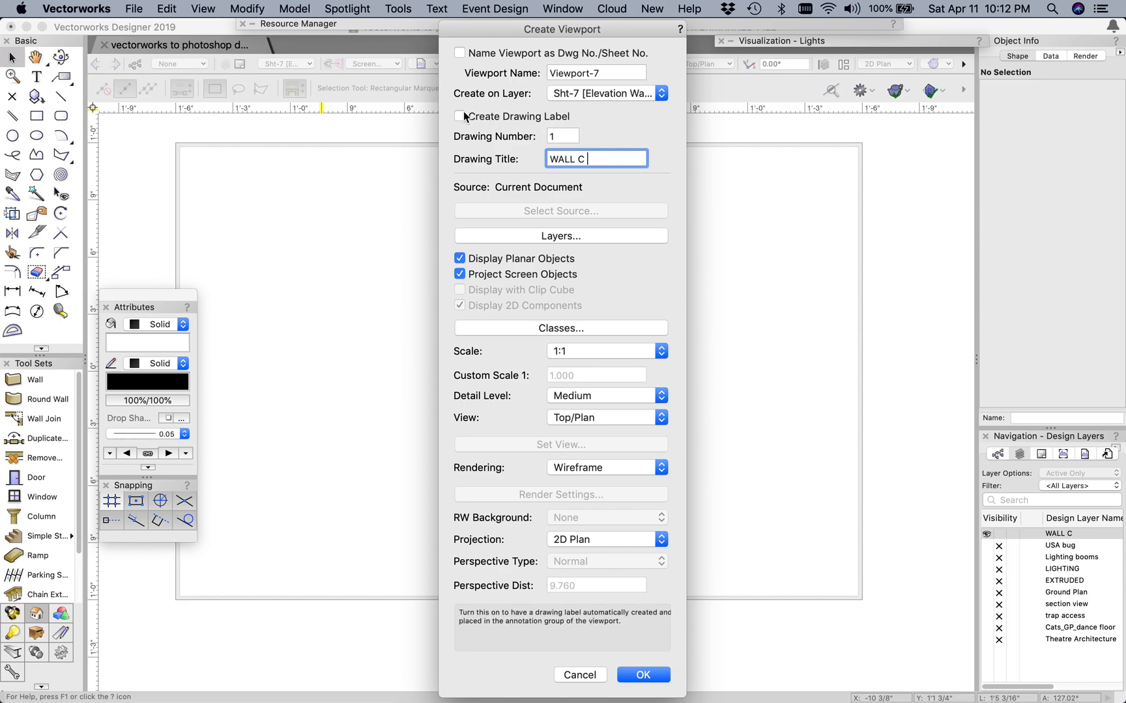
pyautogui.click(459, 116)
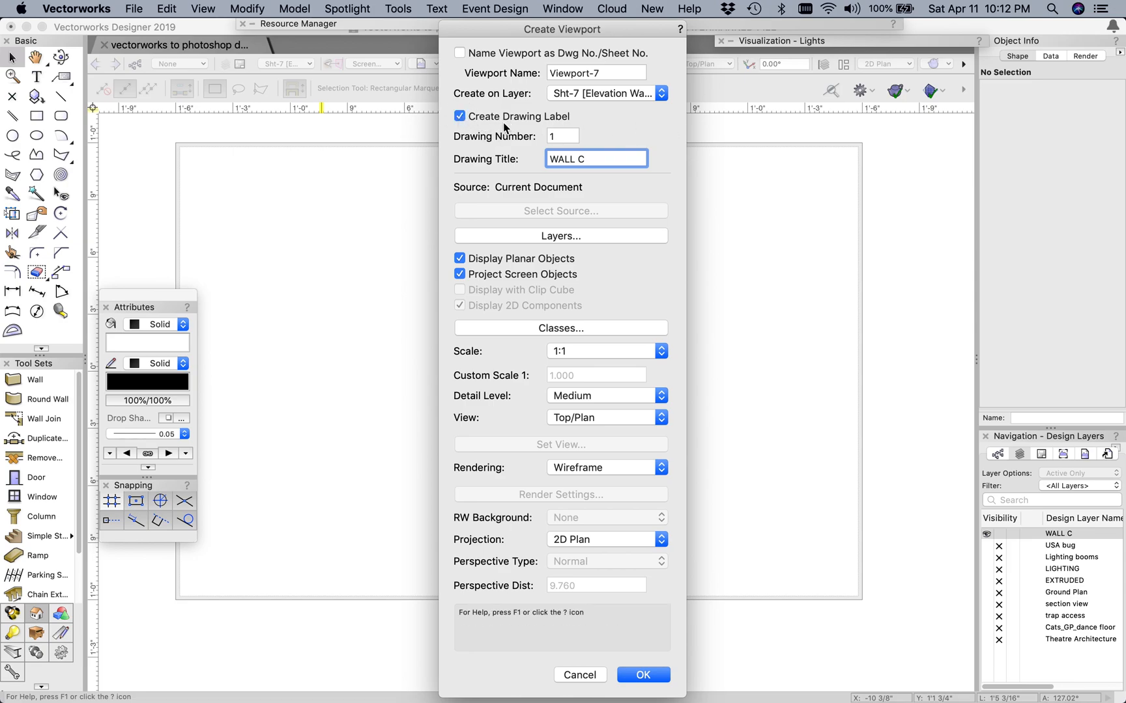
pyautogui.moveTo(474, 121)
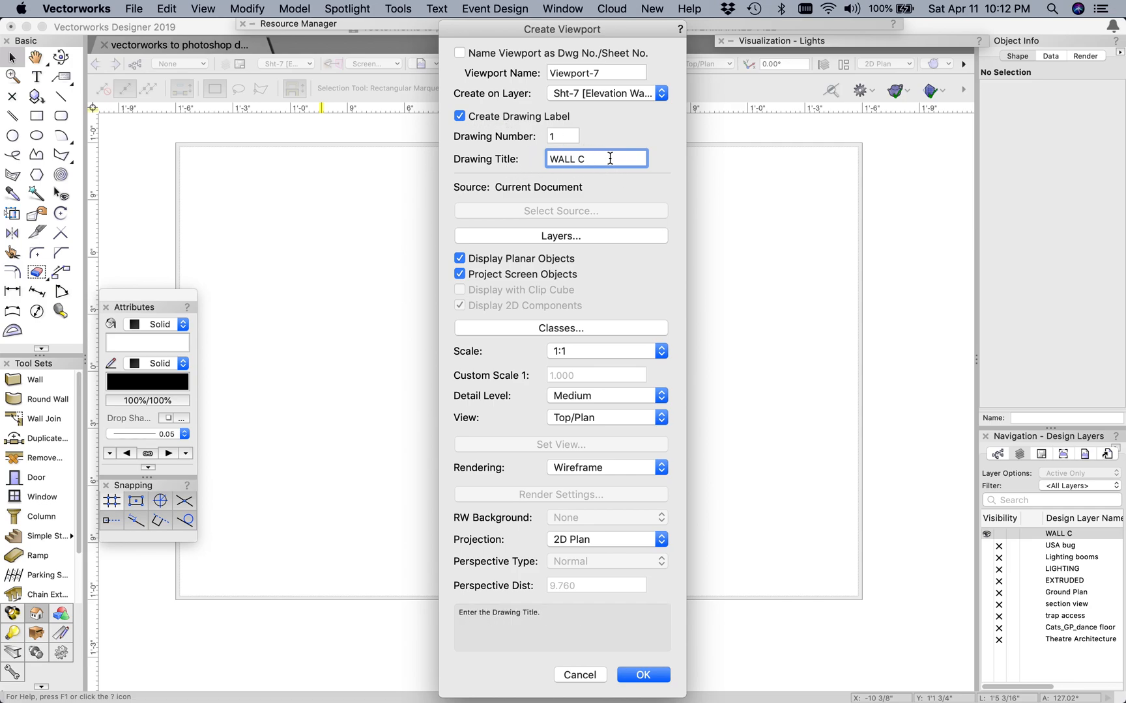
pyautogui.click(560, 236)
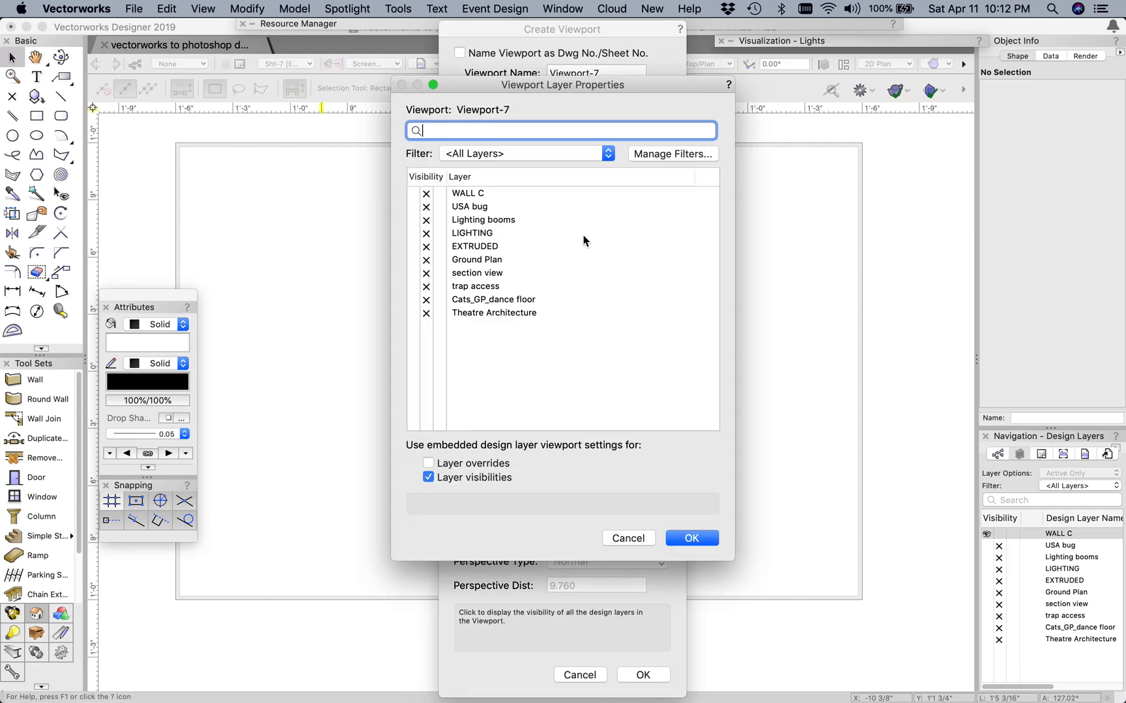
# - Leave only the WALL C design layer visible in the viewport
pyautogui.click(425, 193)
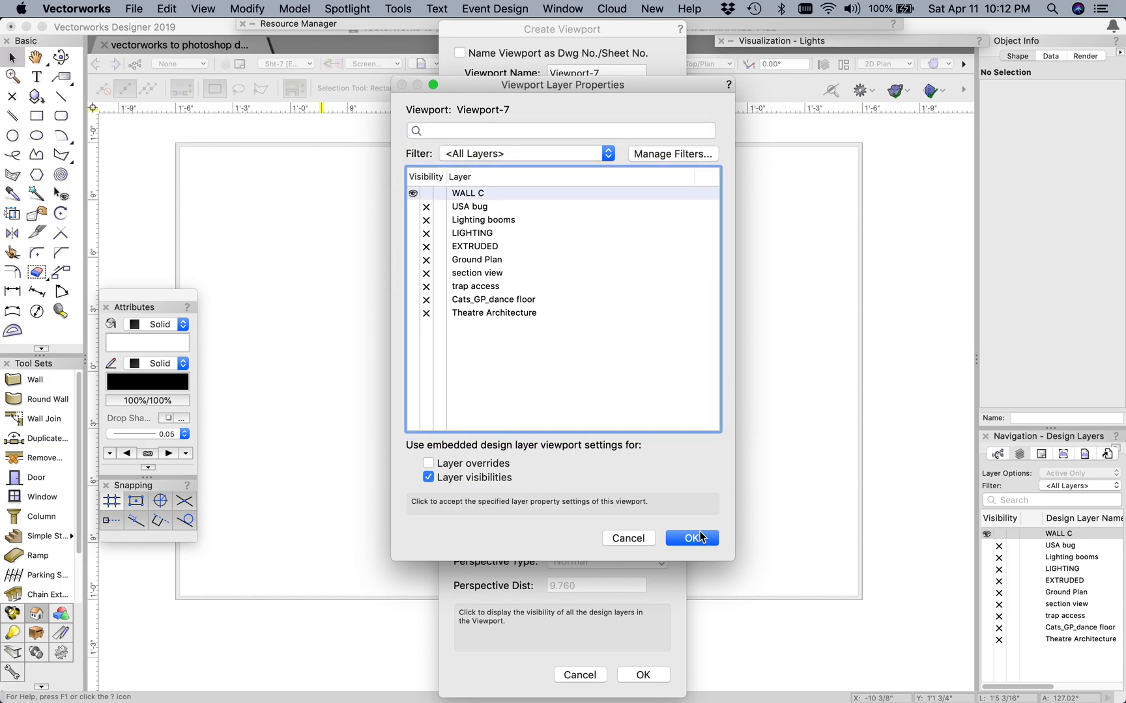
pyautogui.click(691, 538)
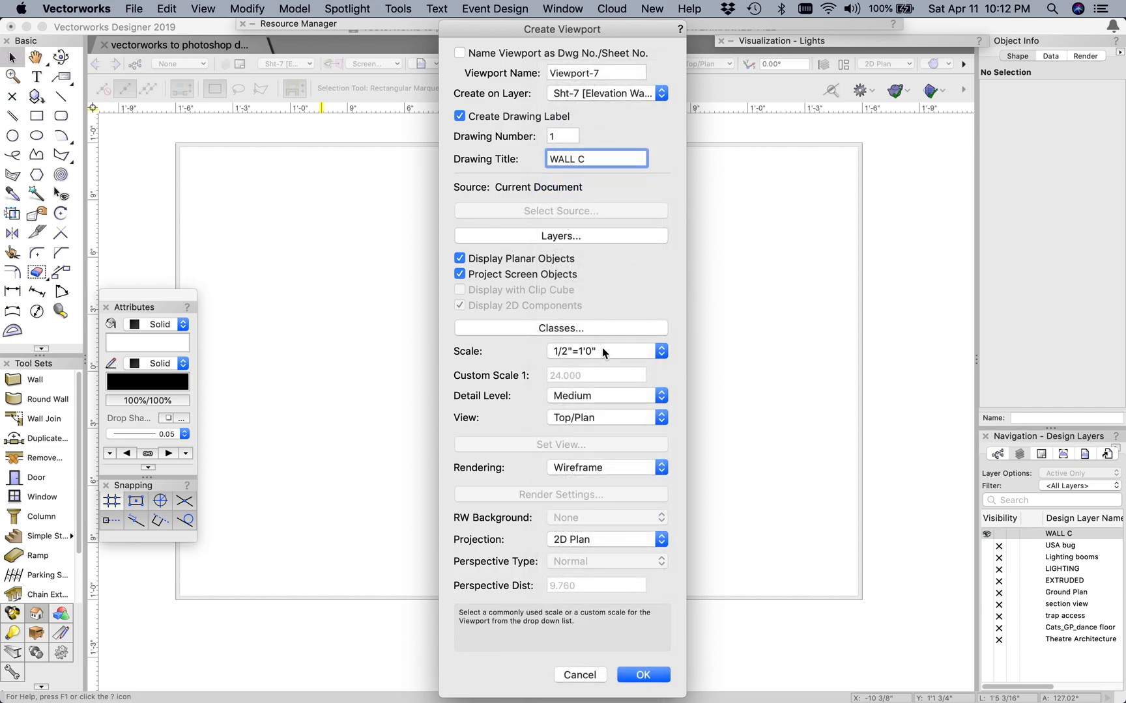
pyautogui.moveTo(606, 357)
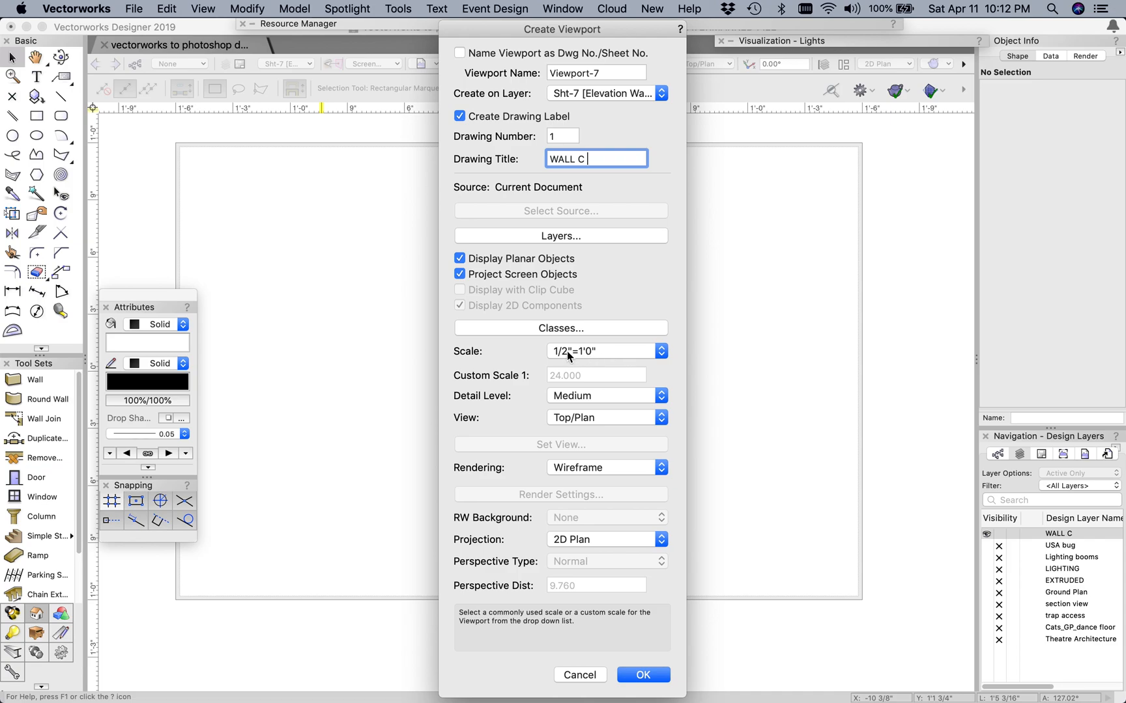
pyautogui.moveTo(610, 356)
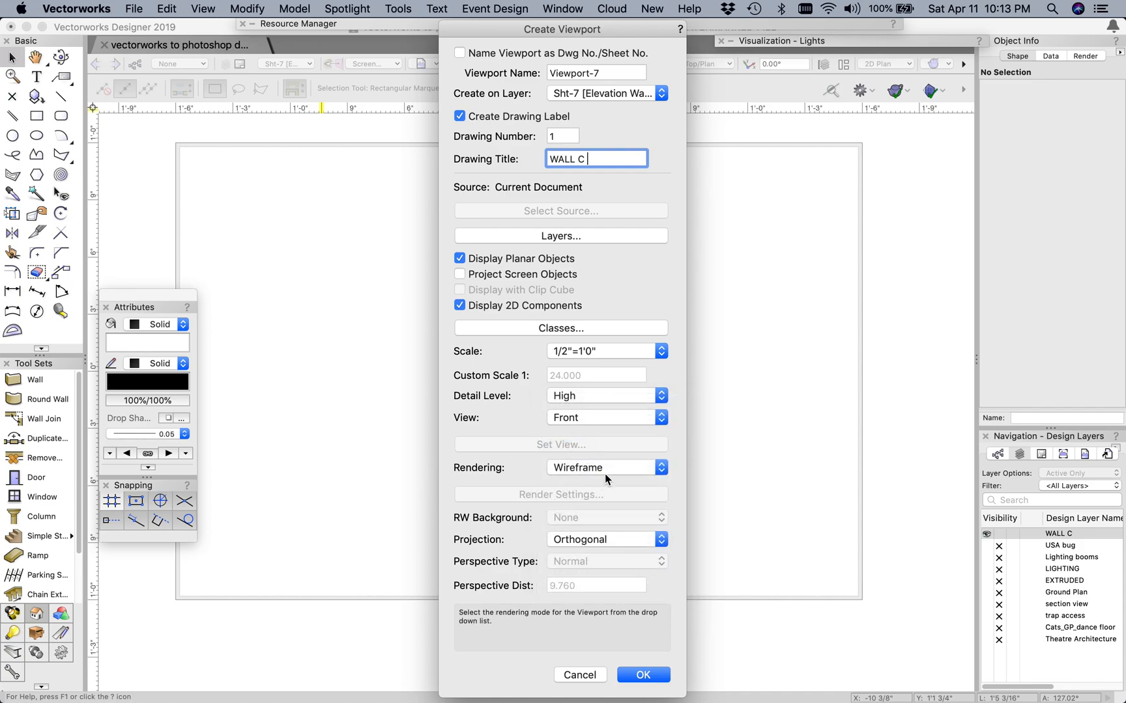
# - Set the viewport rendering to Hidden Line with default settings and create the viewport
pyautogui.click(605, 468)
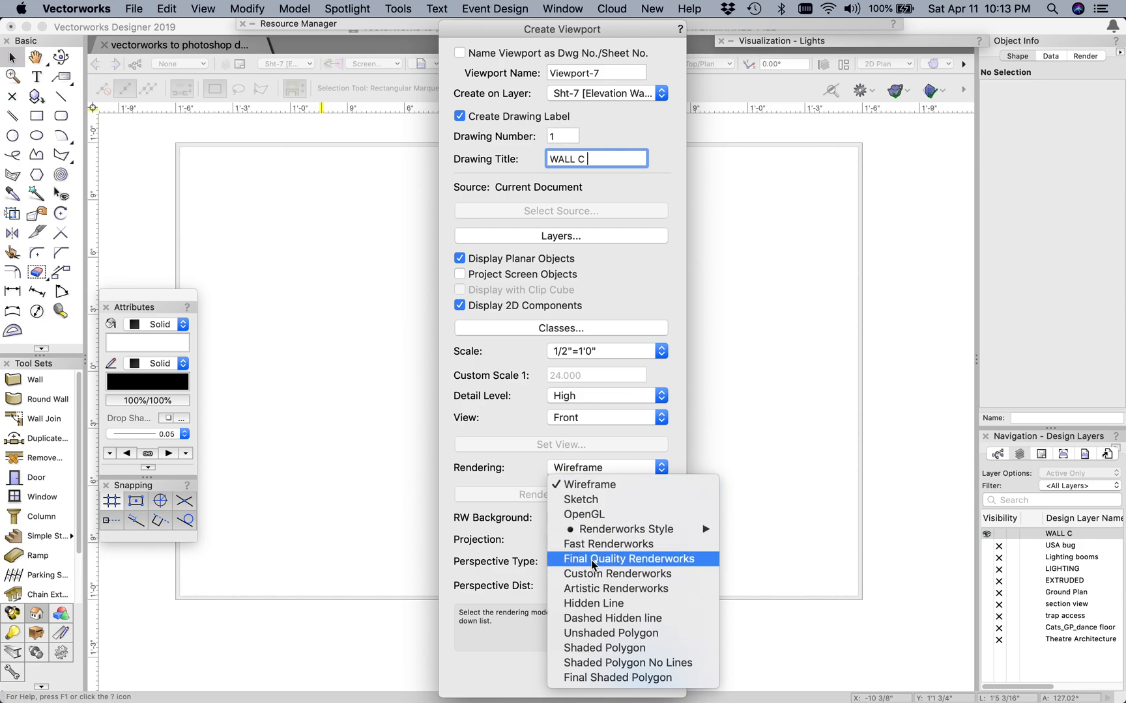
pyautogui.click(593, 603)
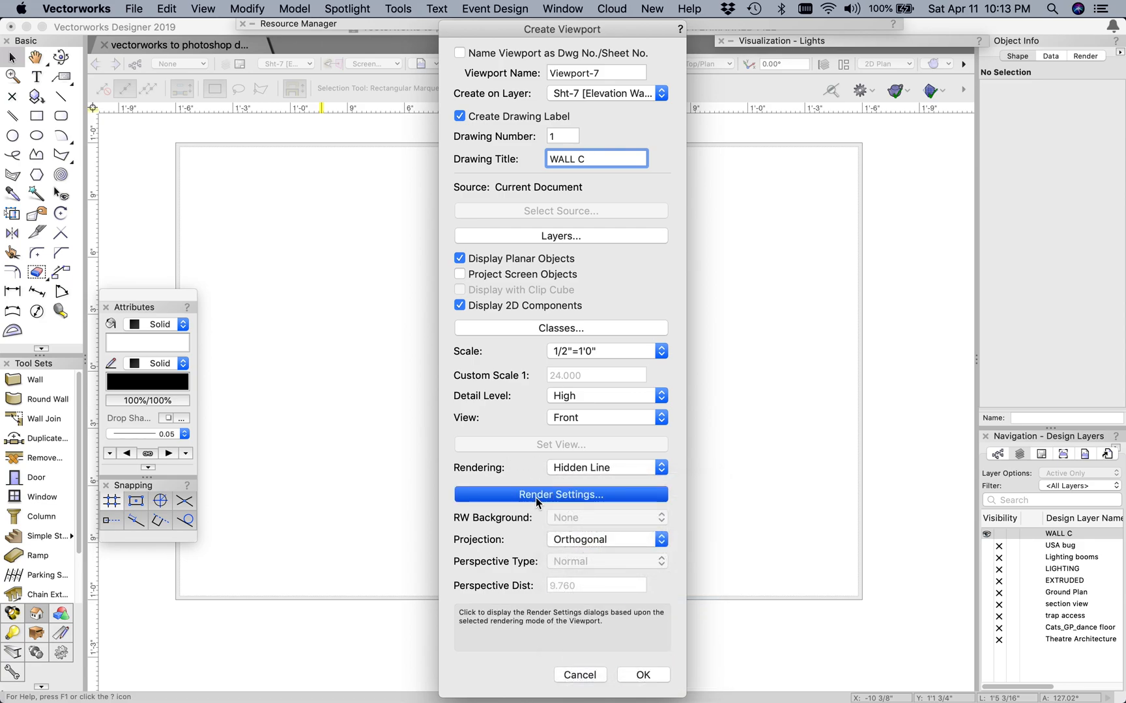
pyautogui.click(561, 495)
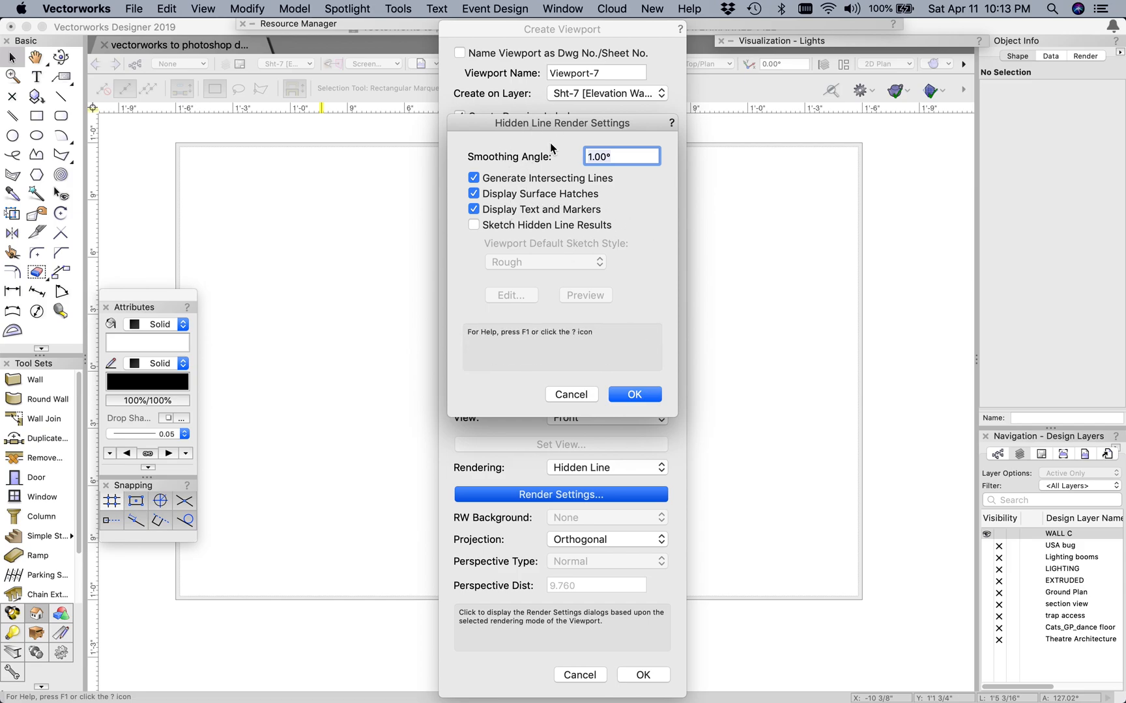
pyautogui.click(633, 395)
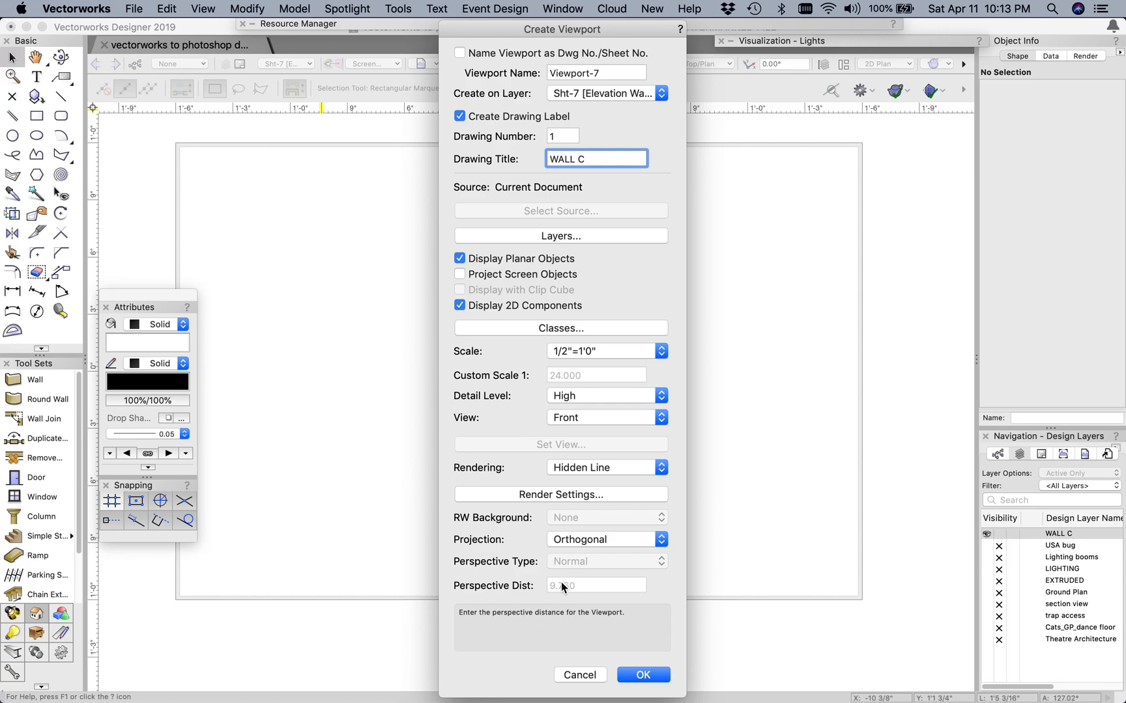
pyautogui.moveTo(594, 549)
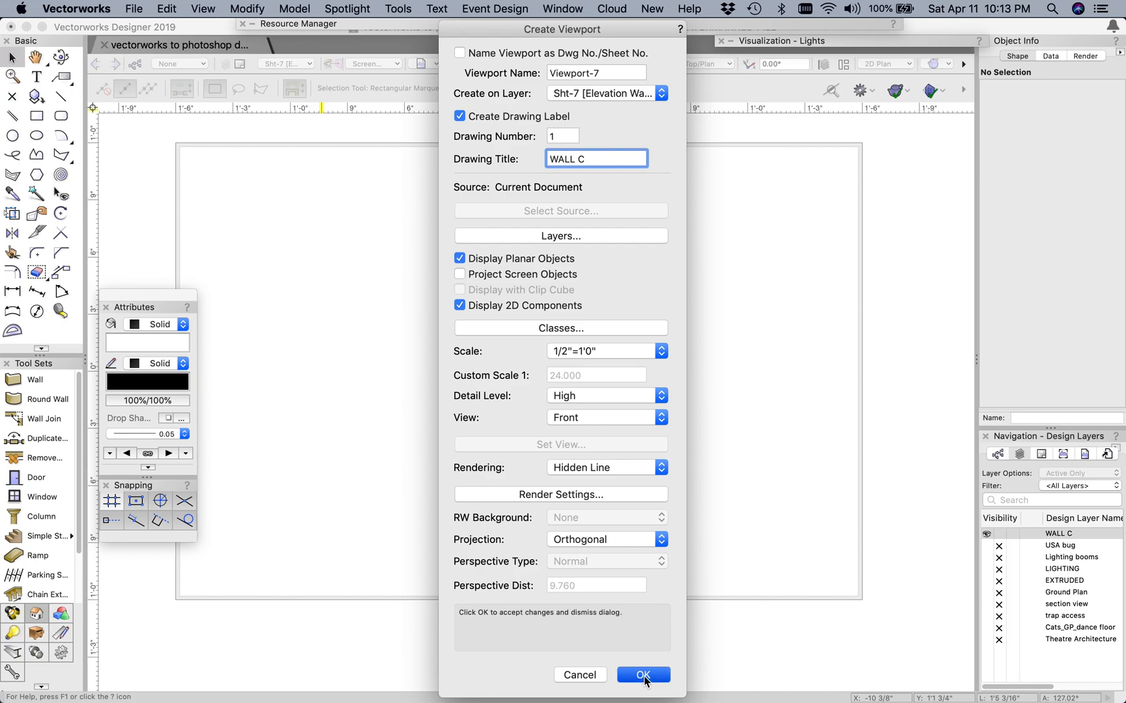
pyautogui.click(642, 675)
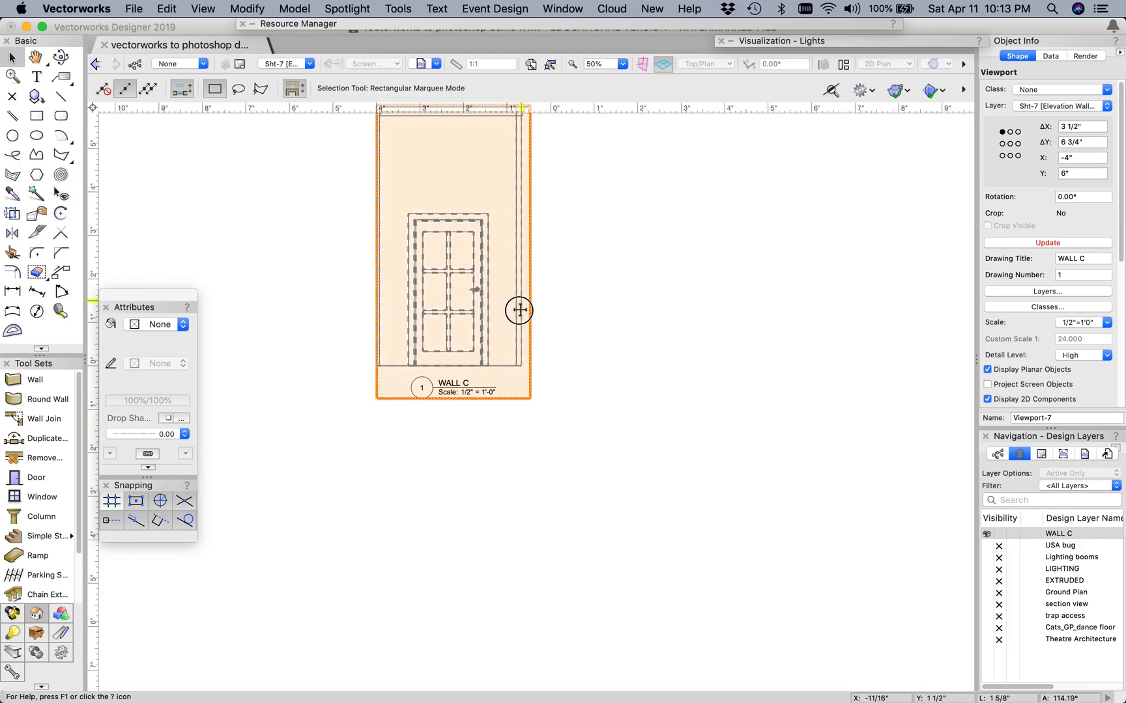
# - Update the WALL C viewport so its hidden-line elevation renders
pyautogui.click(585, 308)
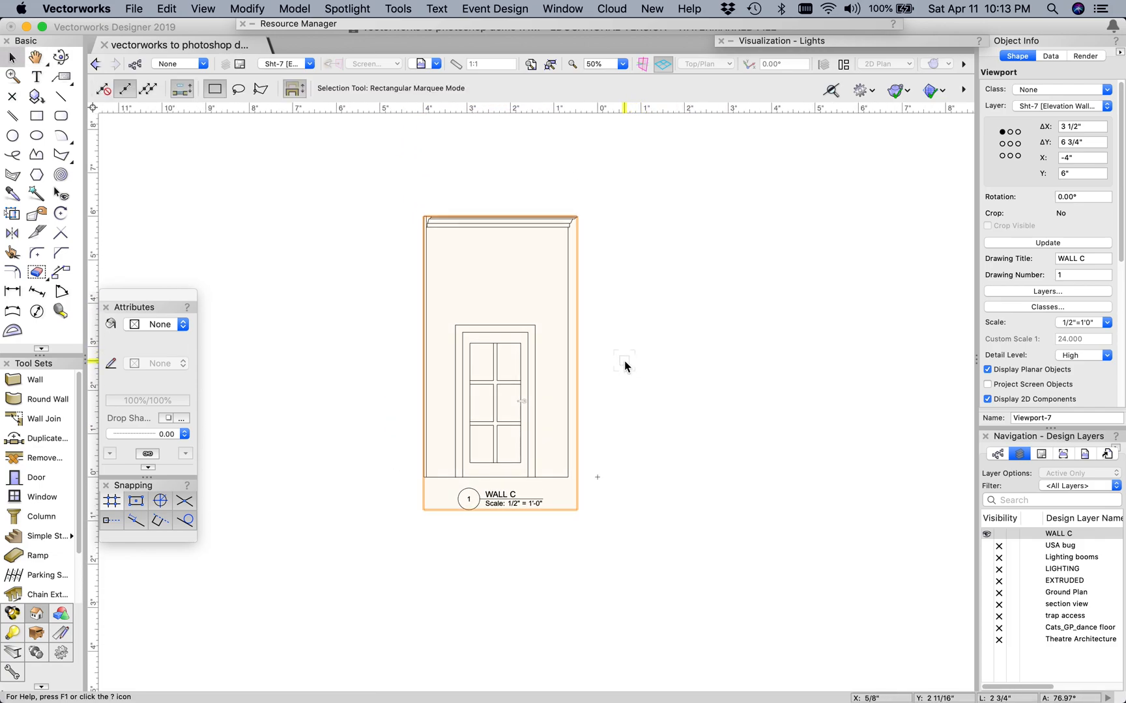
pyautogui.moveTo(620, 539)
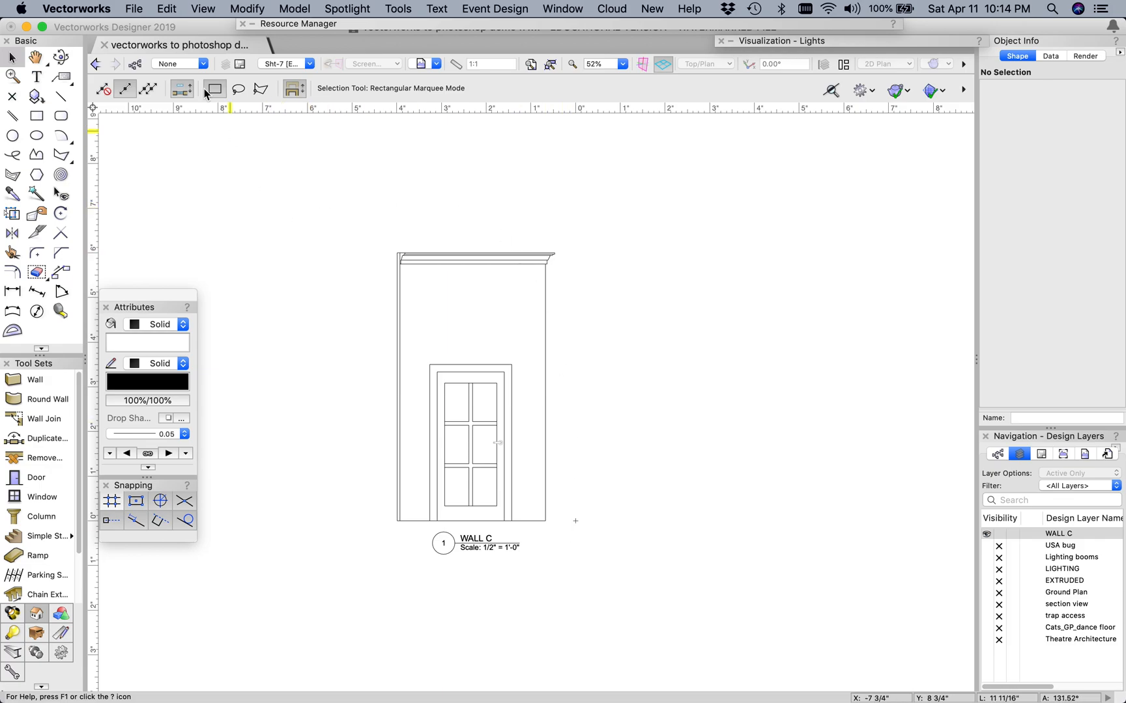
# - Start a PDF export of the sheet at 300 DPI resolution
pyautogui.click(133, 9)
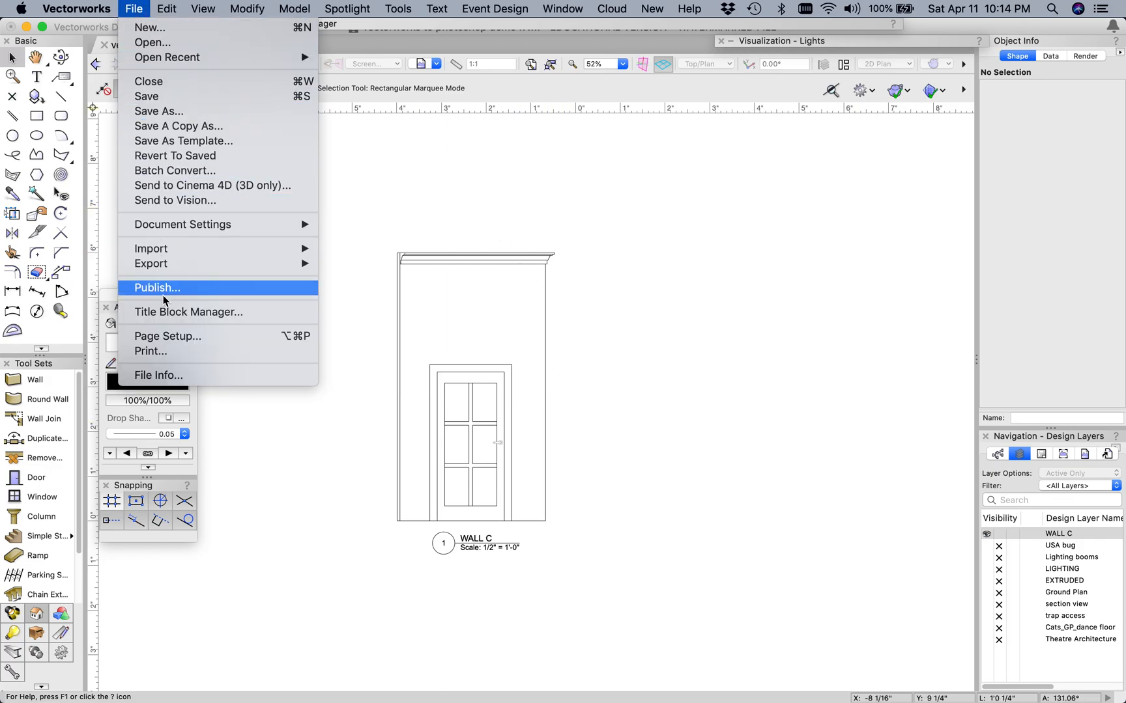
pyautogui.moveTo(151, 263)
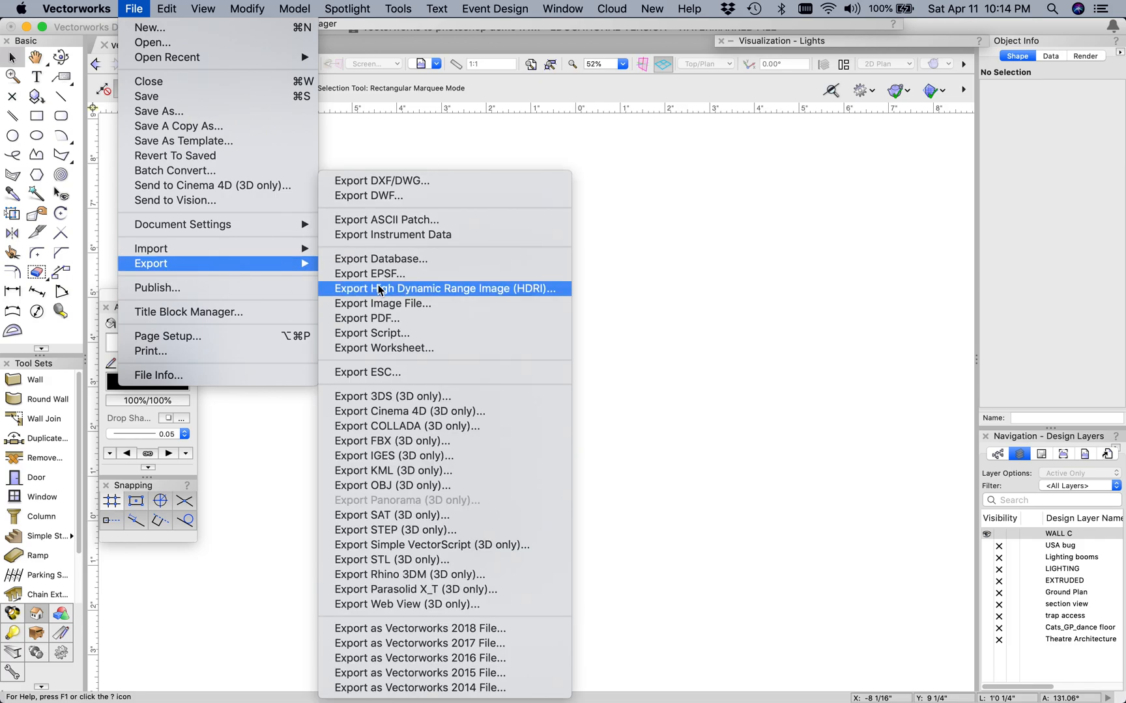
pyautogui.moveTo(381, 318)
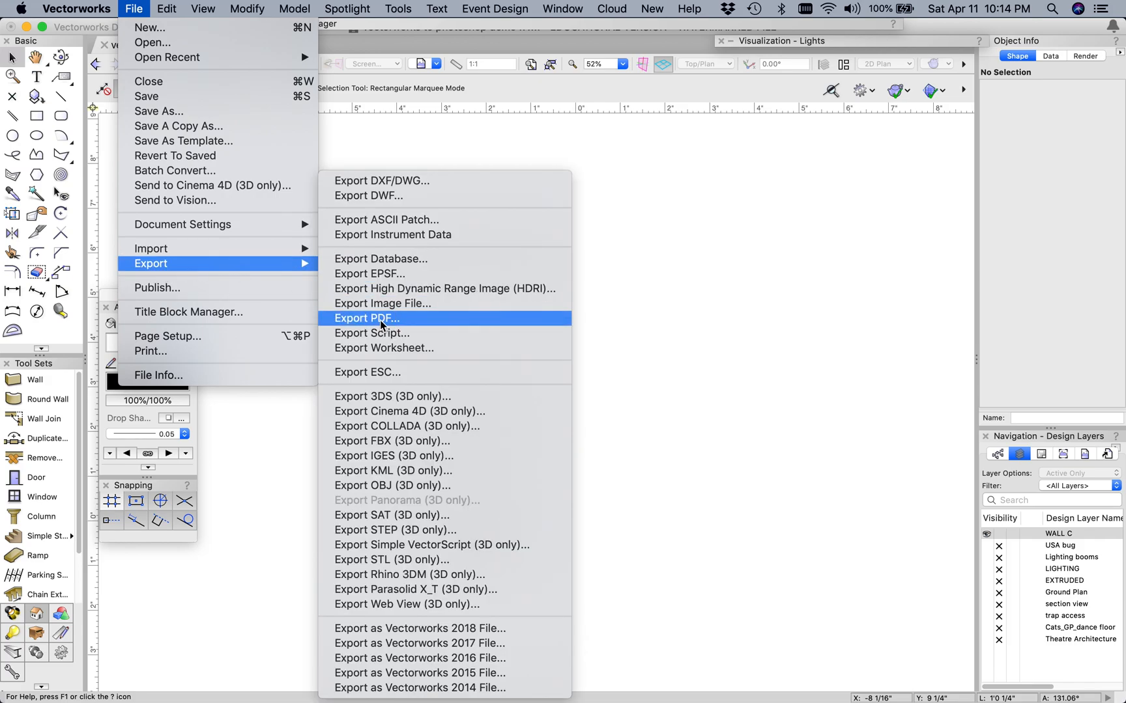
pyautogui.click(366, 318)
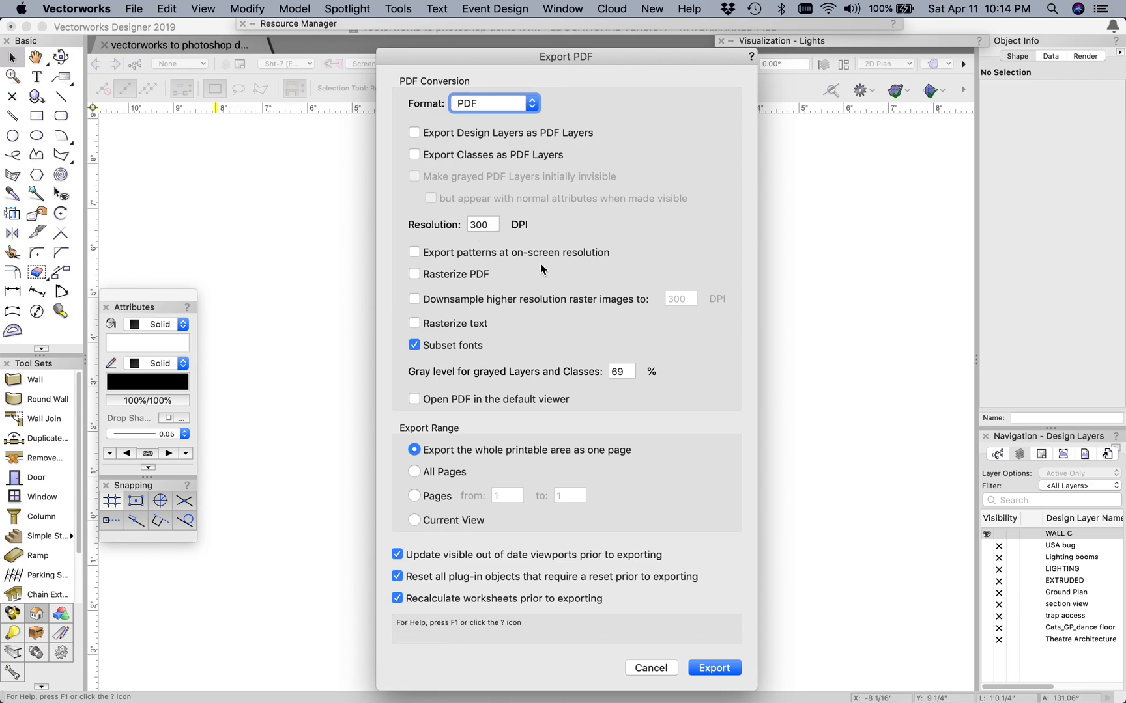
pyautogui.moveTo(508, 343)
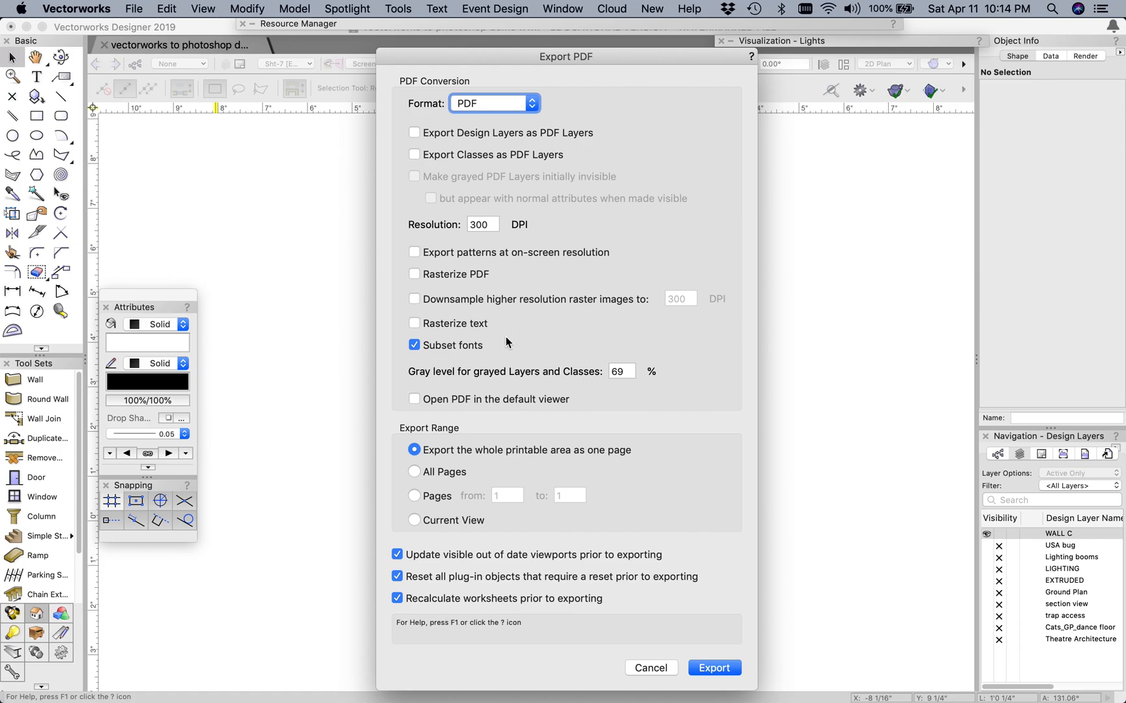
pyautogui.moveTo(446, 472)
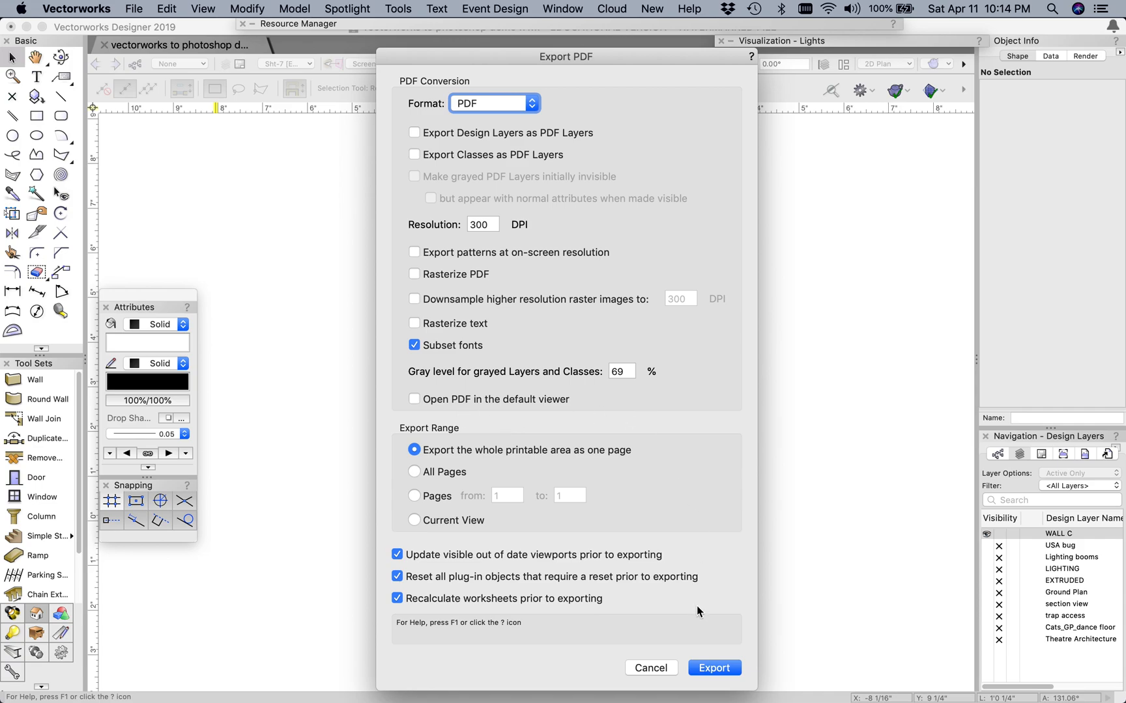
pyautogui.click(712, 667)
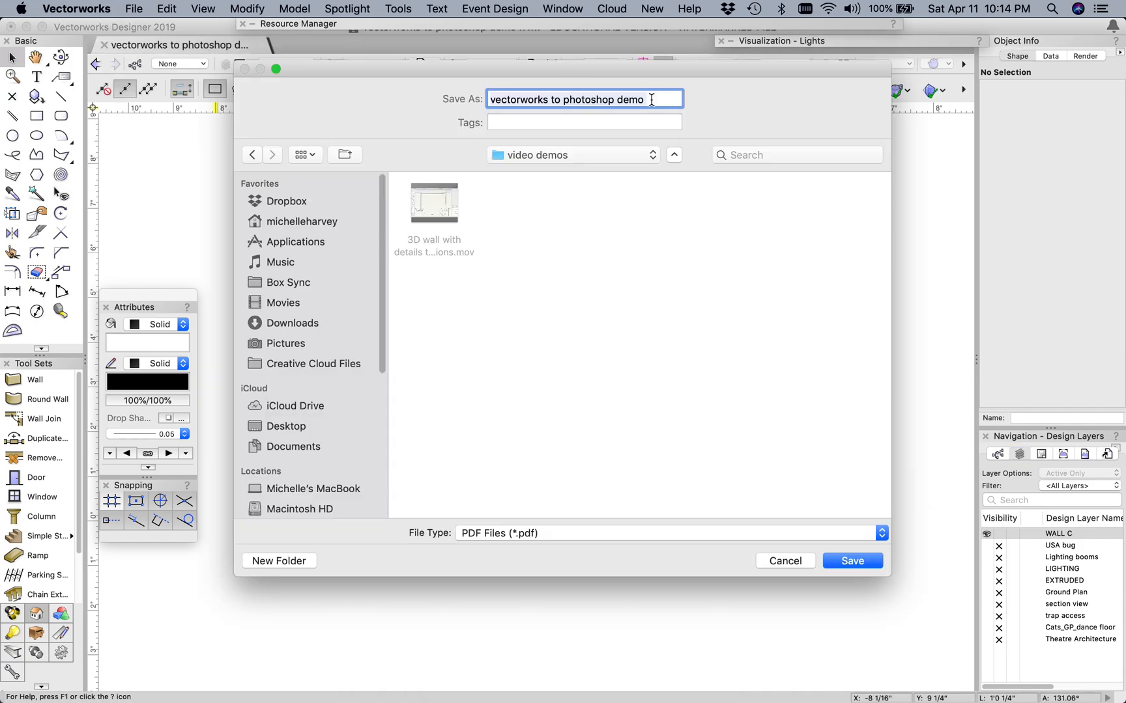
# - Save the exported PDF as 'WALL C' in the video demos folder
pyautogui.write('WALL C')
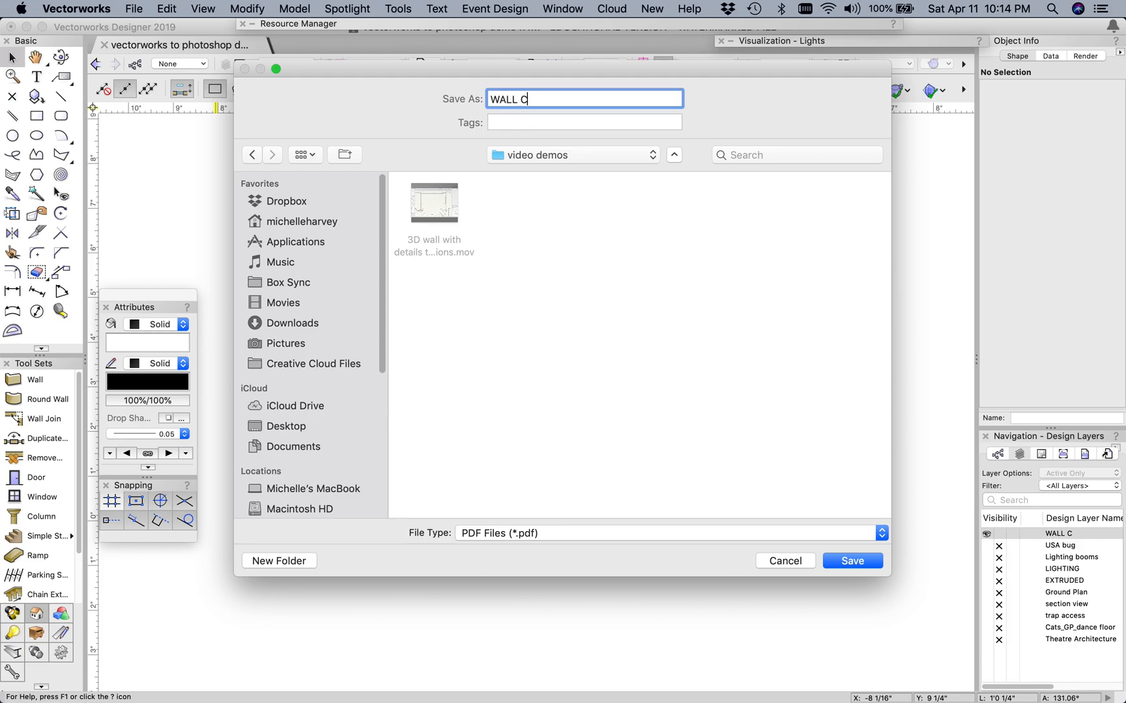
pyautogui.click(852, 561)
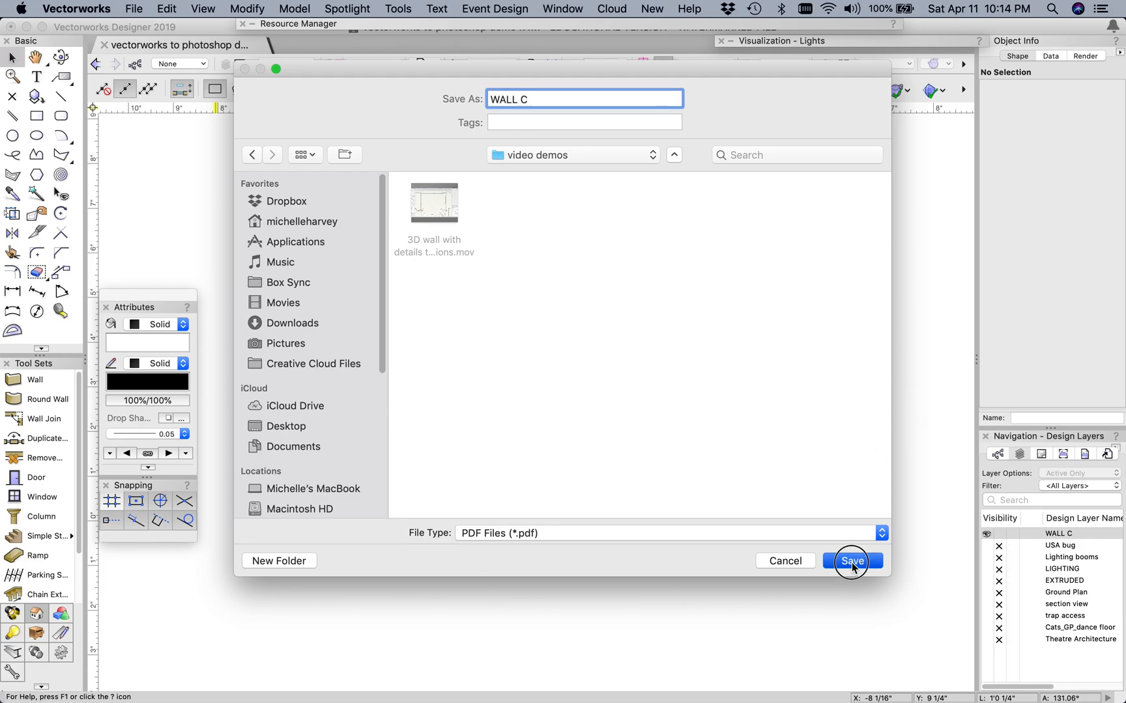
pyautogui.click(852, 560)
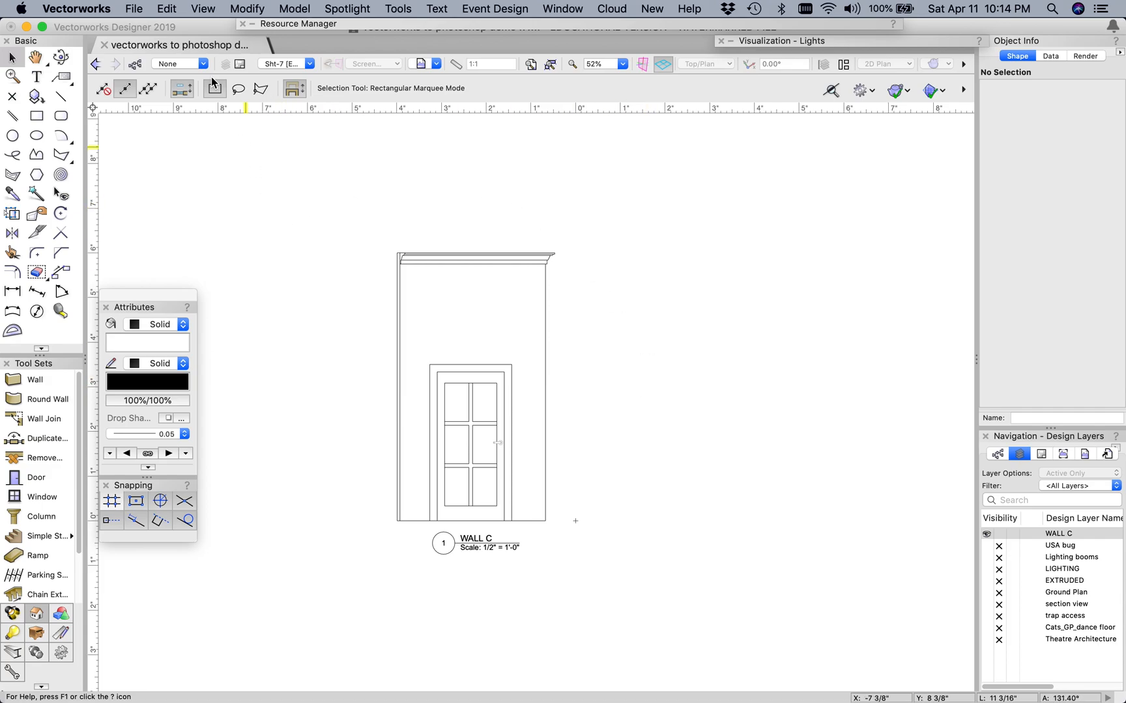
pyautogui.click(133, 9)
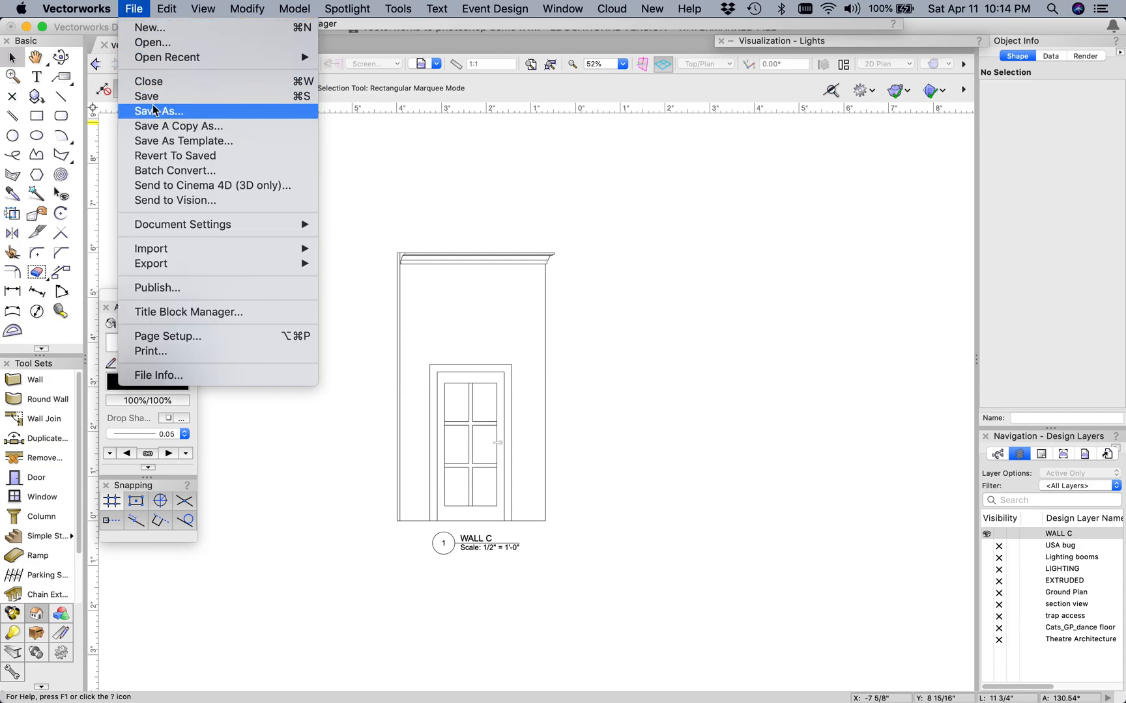